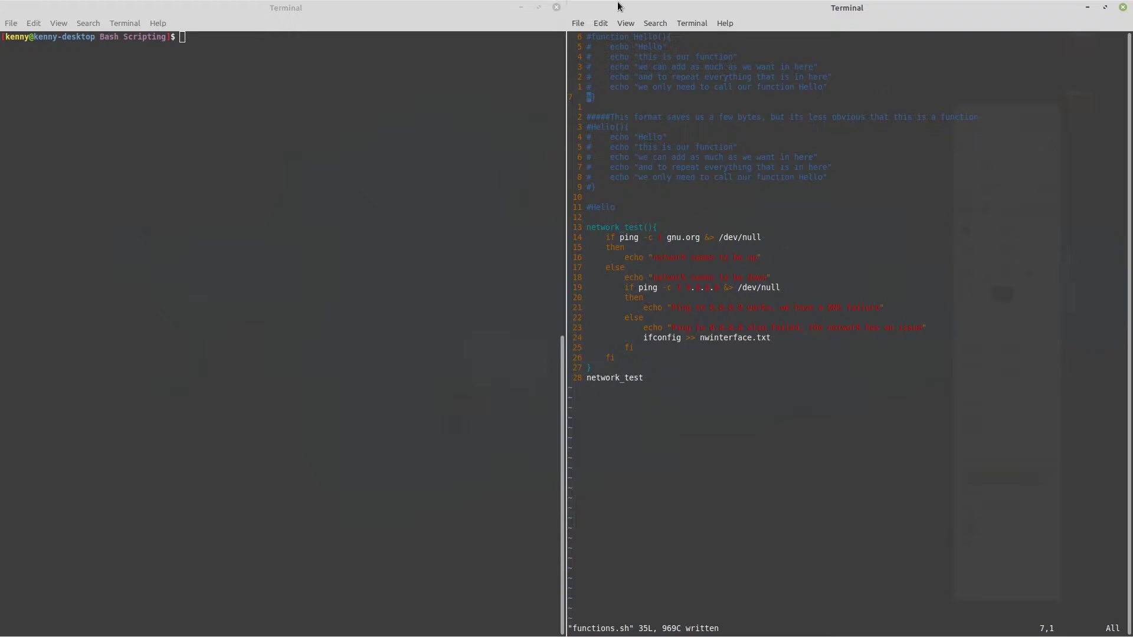
Step: Uncomment the function-keyword Hello definition and its call using visual block mode
key("ctrl+v")
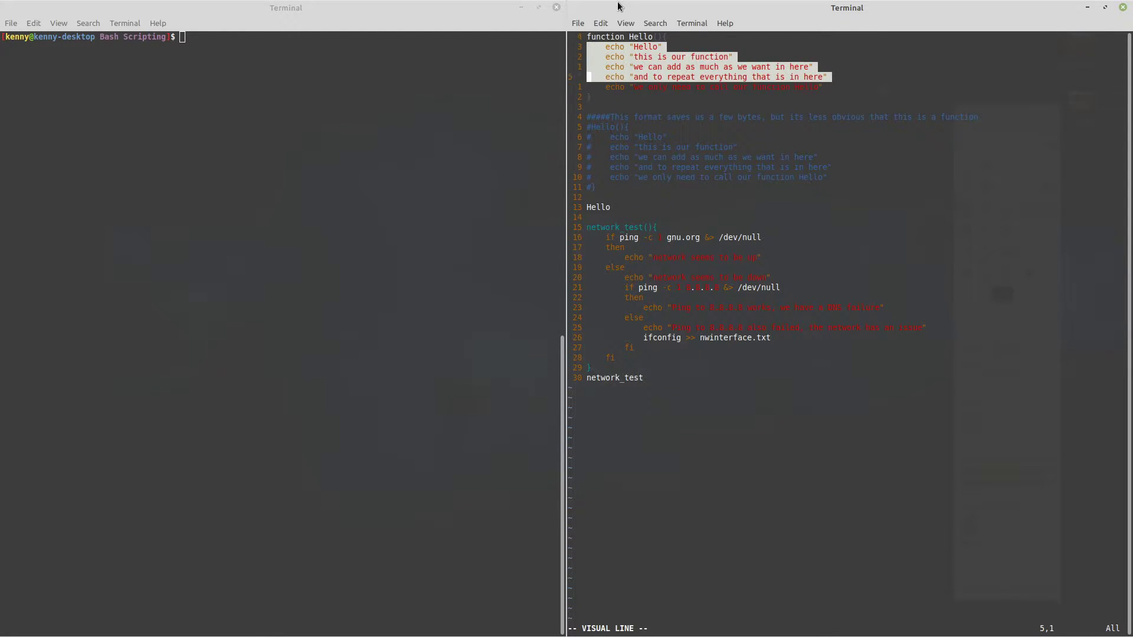
key("y")
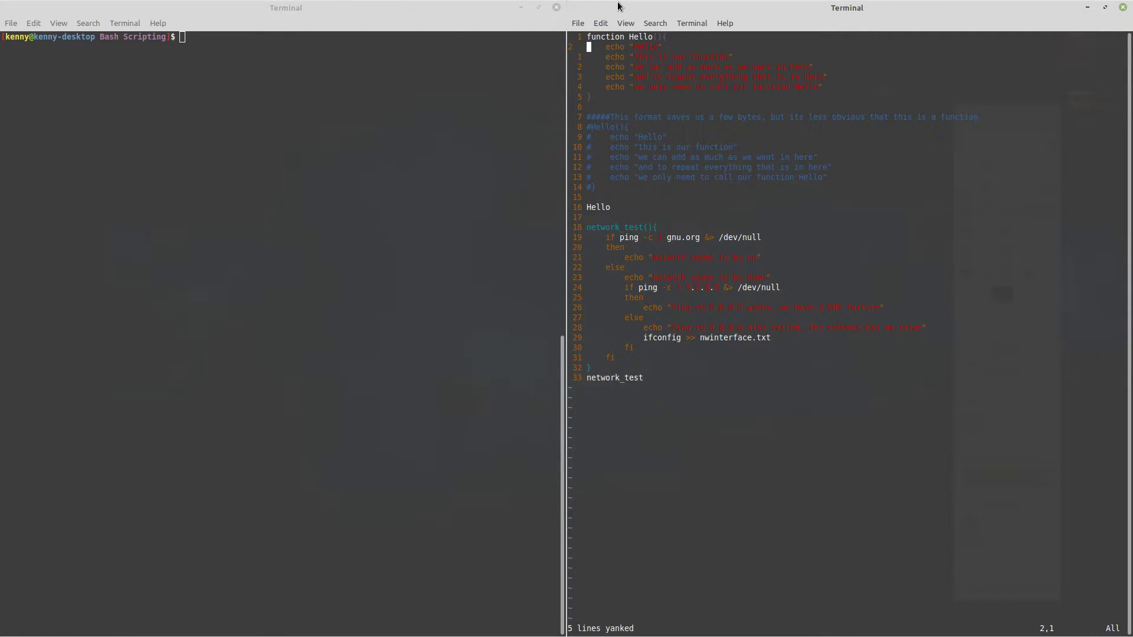
key("p")
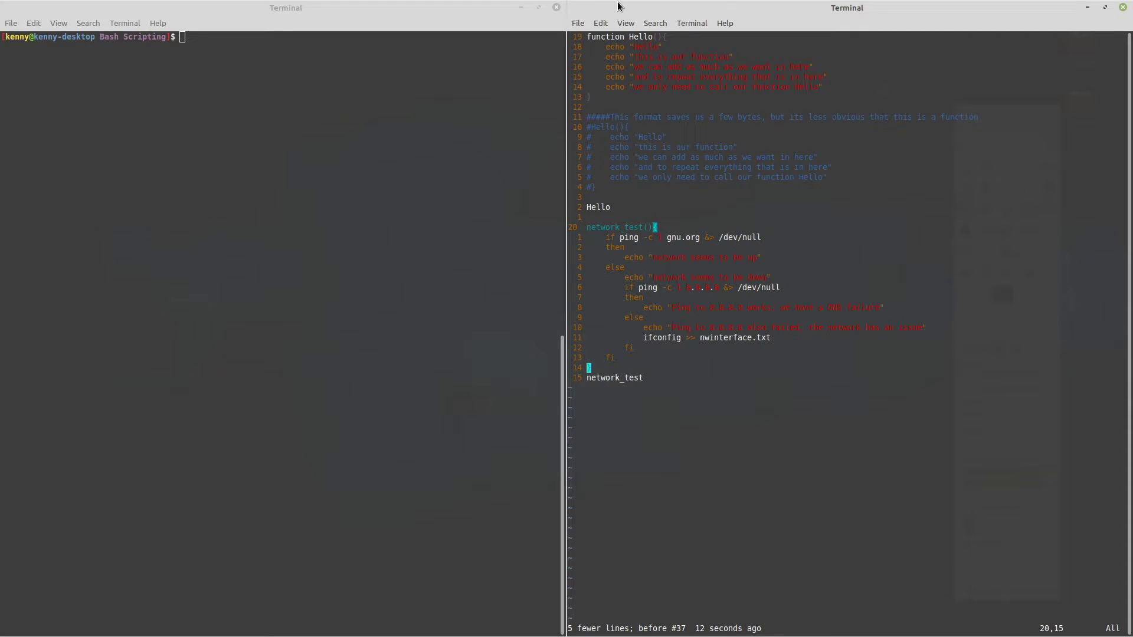
Step: Comment out the network_test function with a visual block selection
key("ctrl+v")
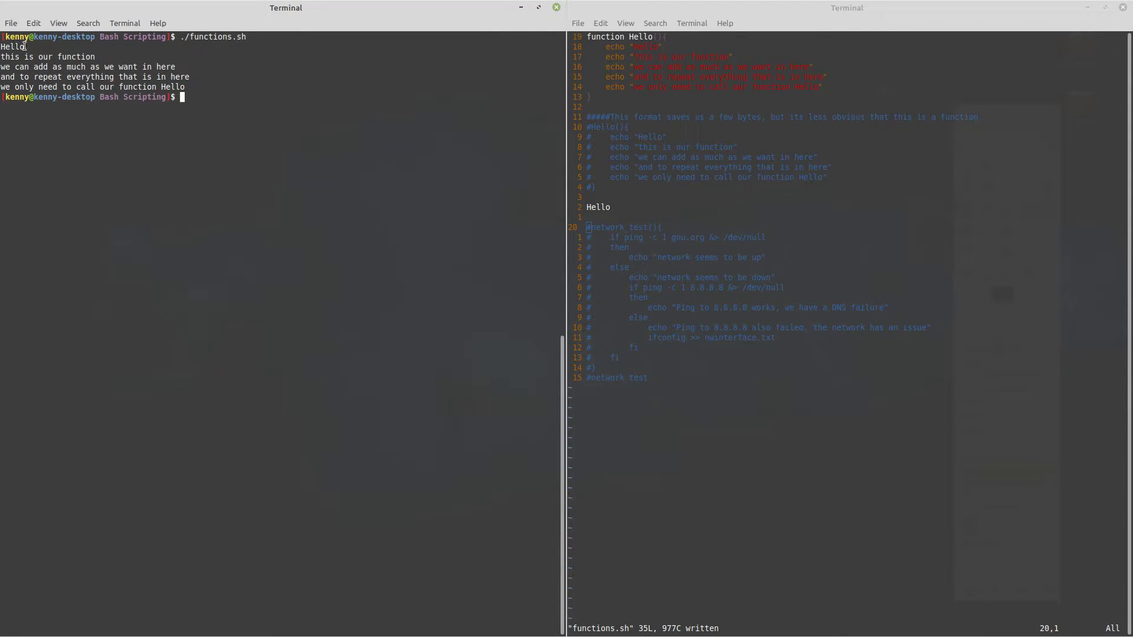
mouse_move(38, 90)
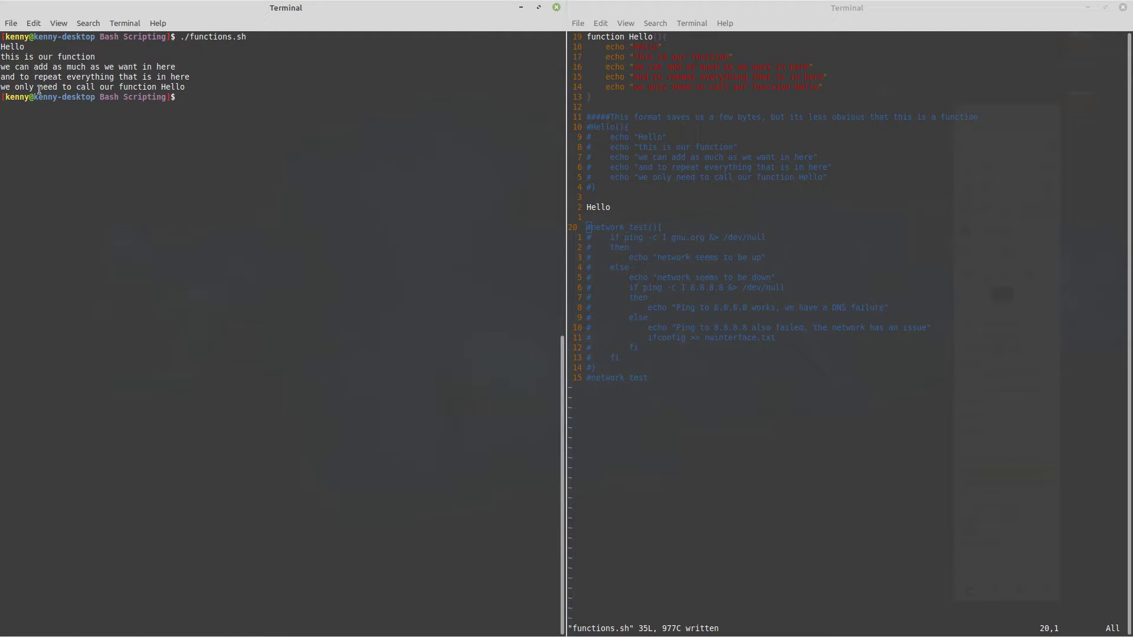
mouse_move(664, 11)
type("./functions.sh")
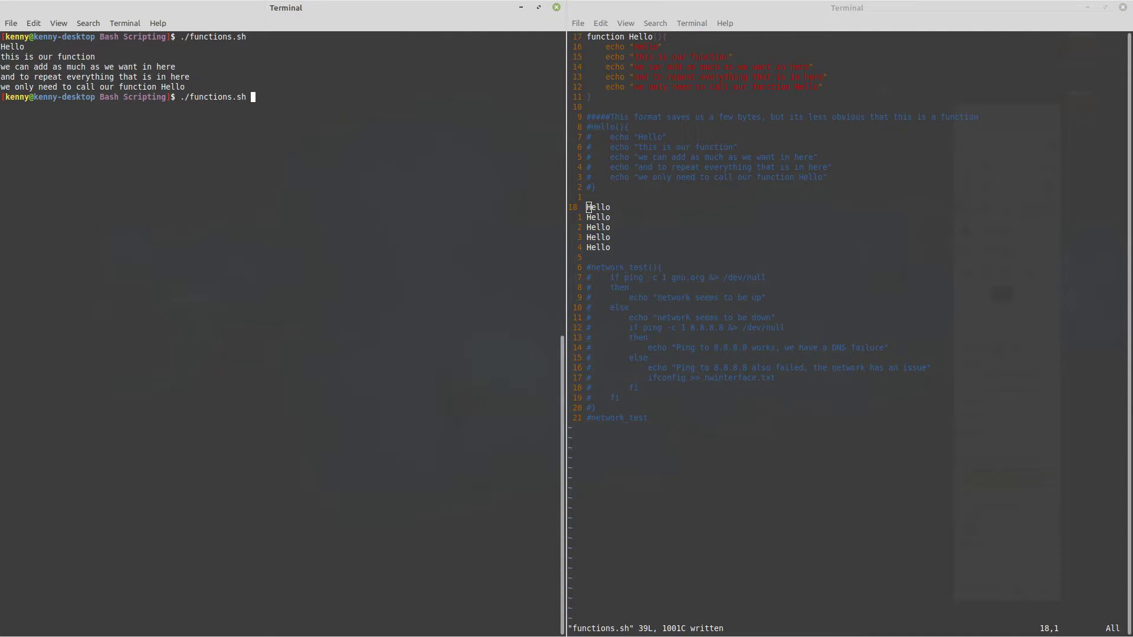
Step: Run ./functions.sh so Hello's message prints five times
key("Return")
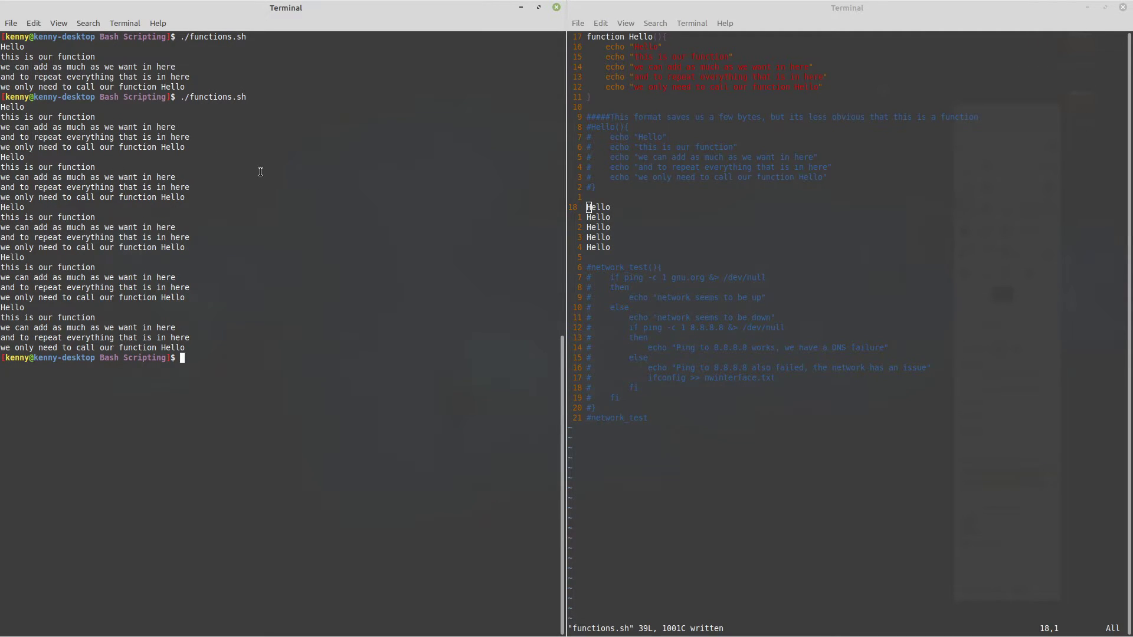
mouse_move(343, 190)
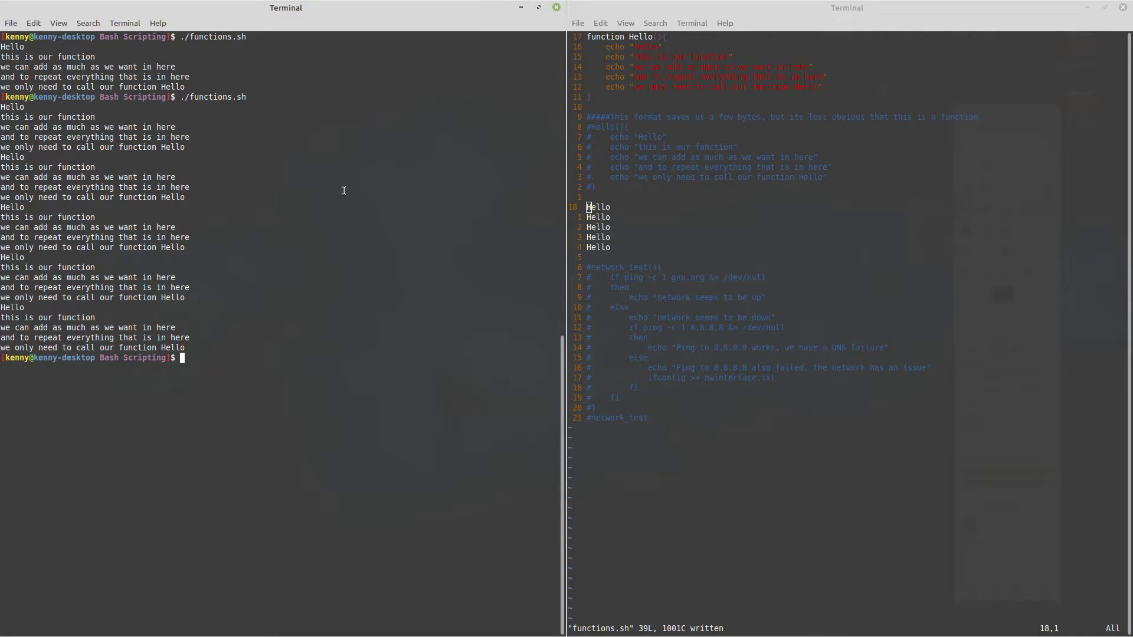
mouse_move(375, 198)
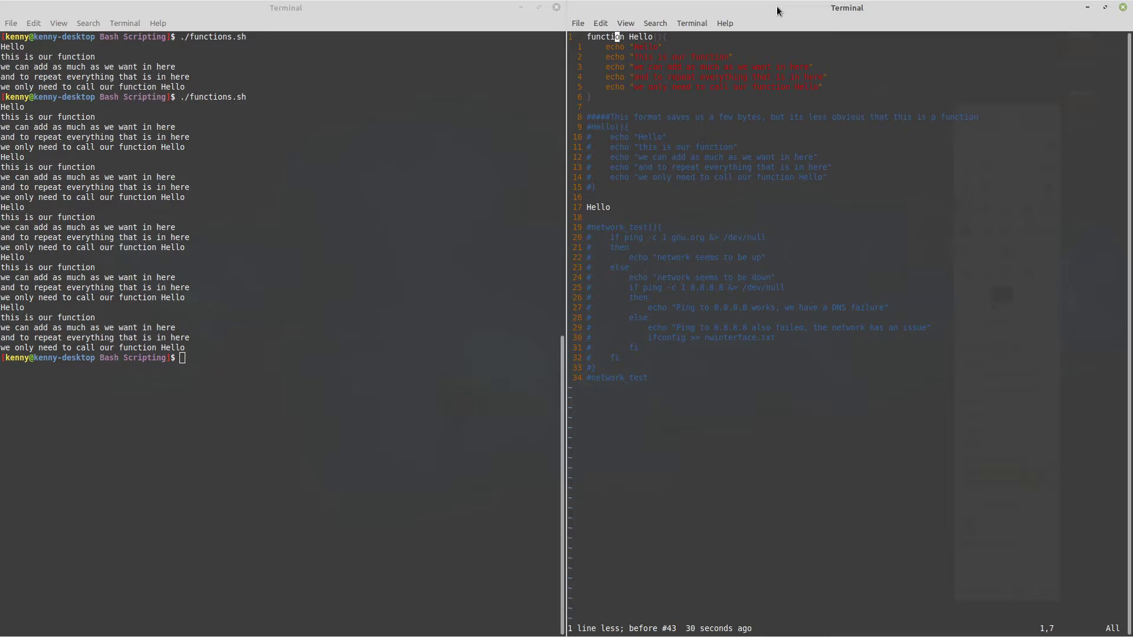
Step: Comment out the function-keyword Hello block in favour of Hello(){, save with :w and rerun
key("0")
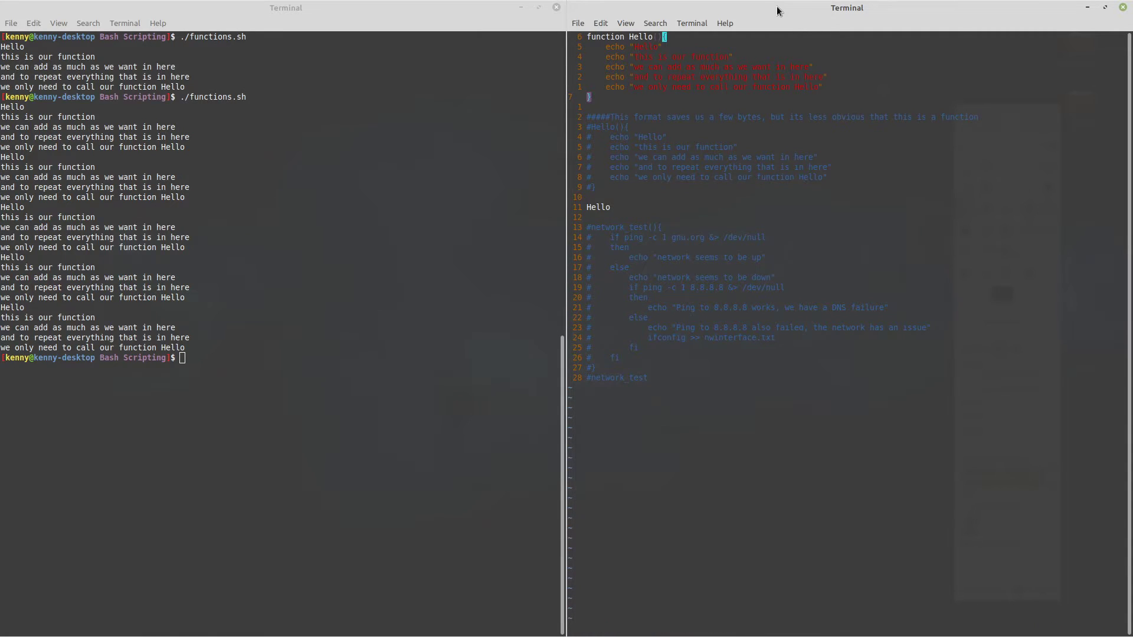
key("i")
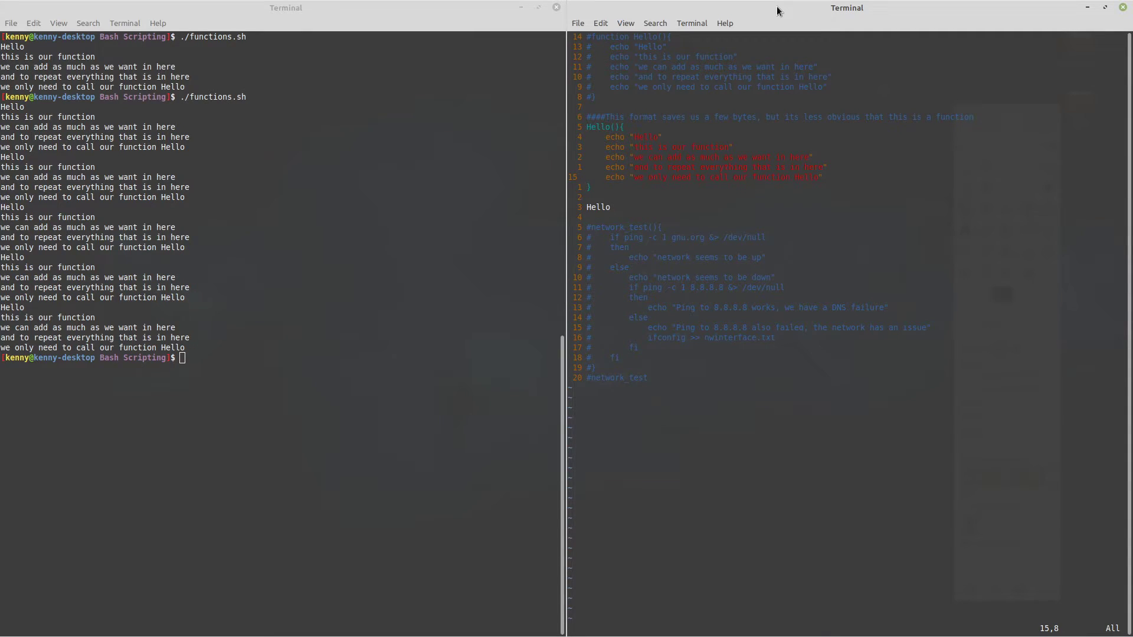
type(":w")
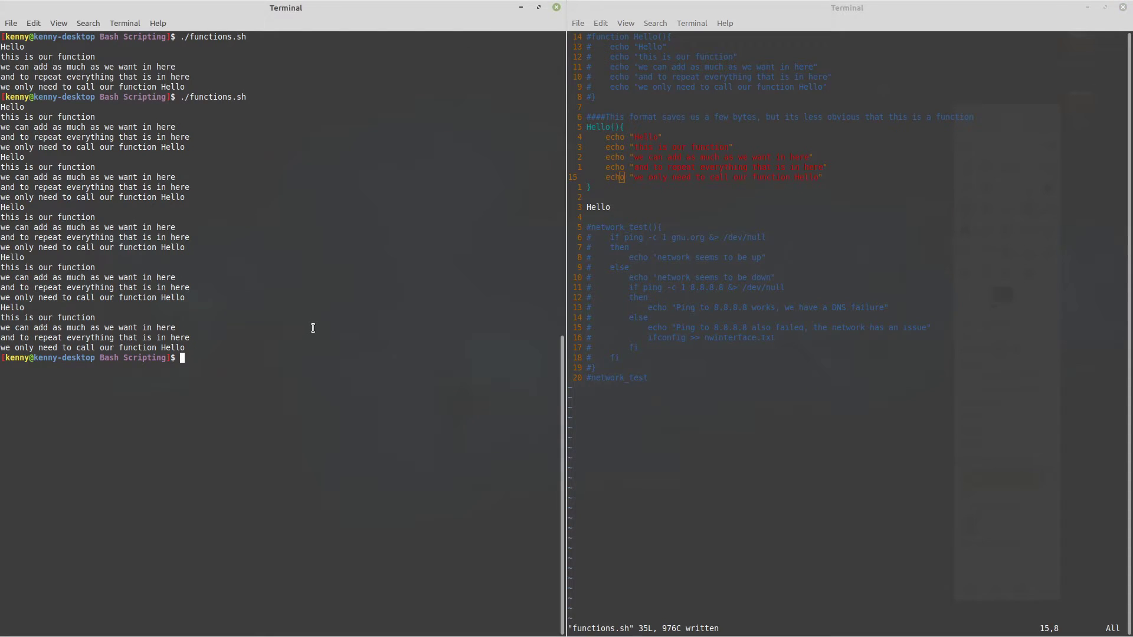
key("Return")
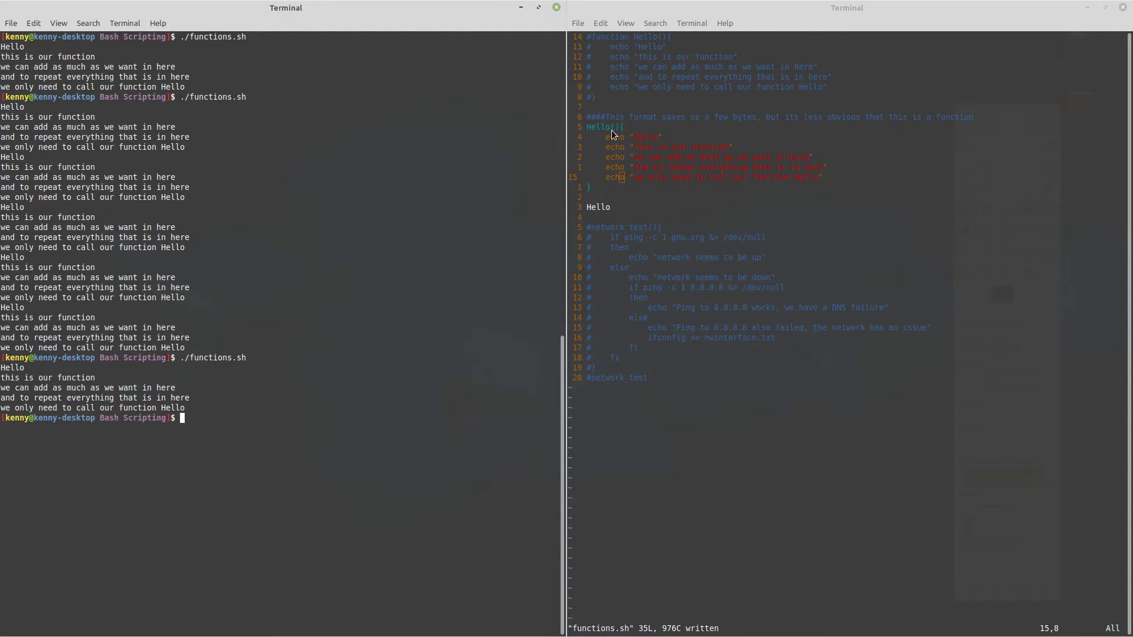
mouse_move(728, 12)
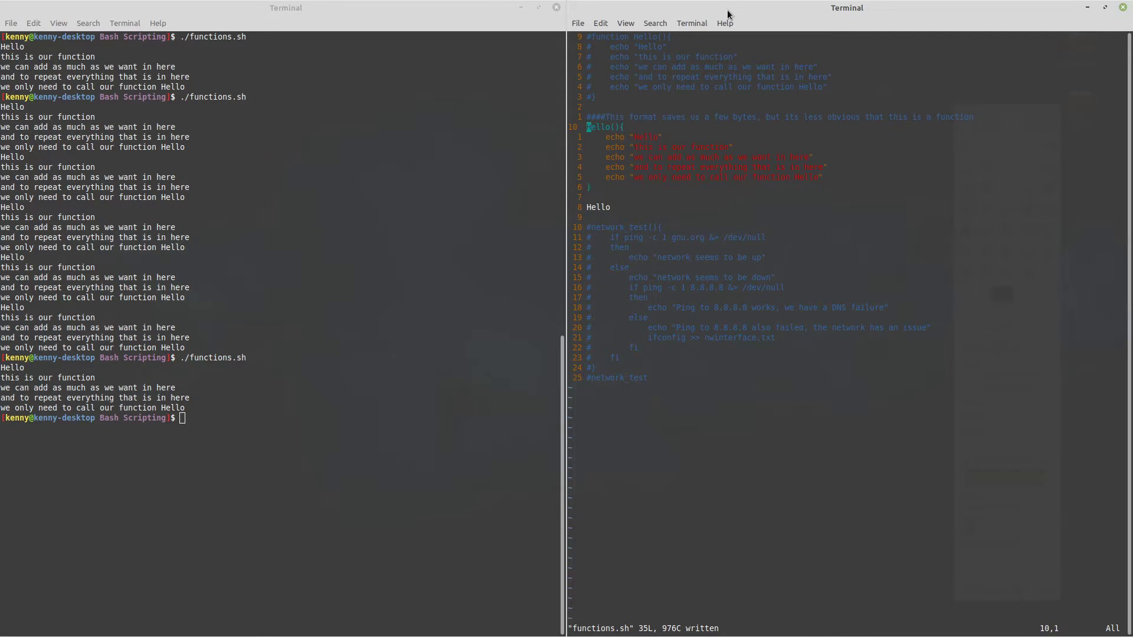
Step: Comment out the Hello definitions and call, restoring network_test and its call
key("ctrl+v")
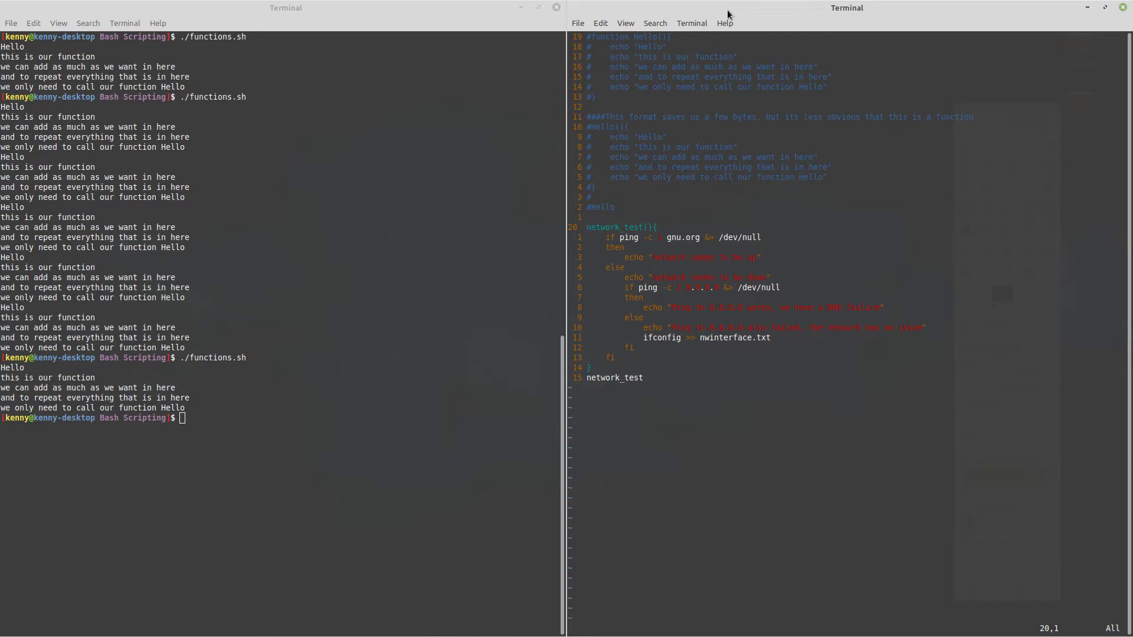
left_click(587, 226)
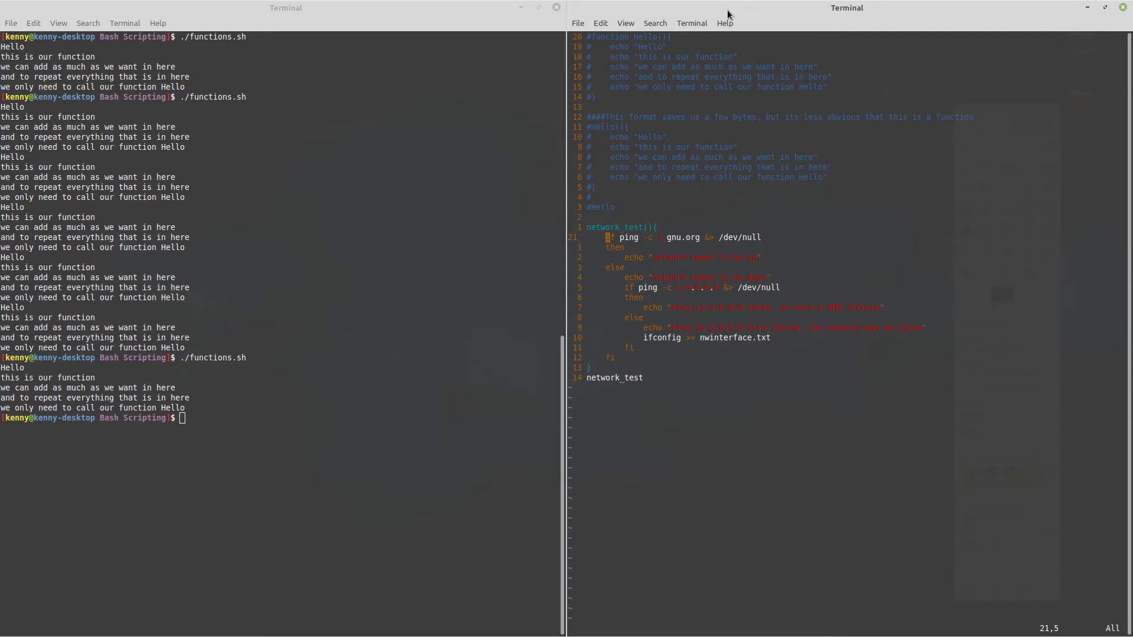
mouse_move(653, 238)
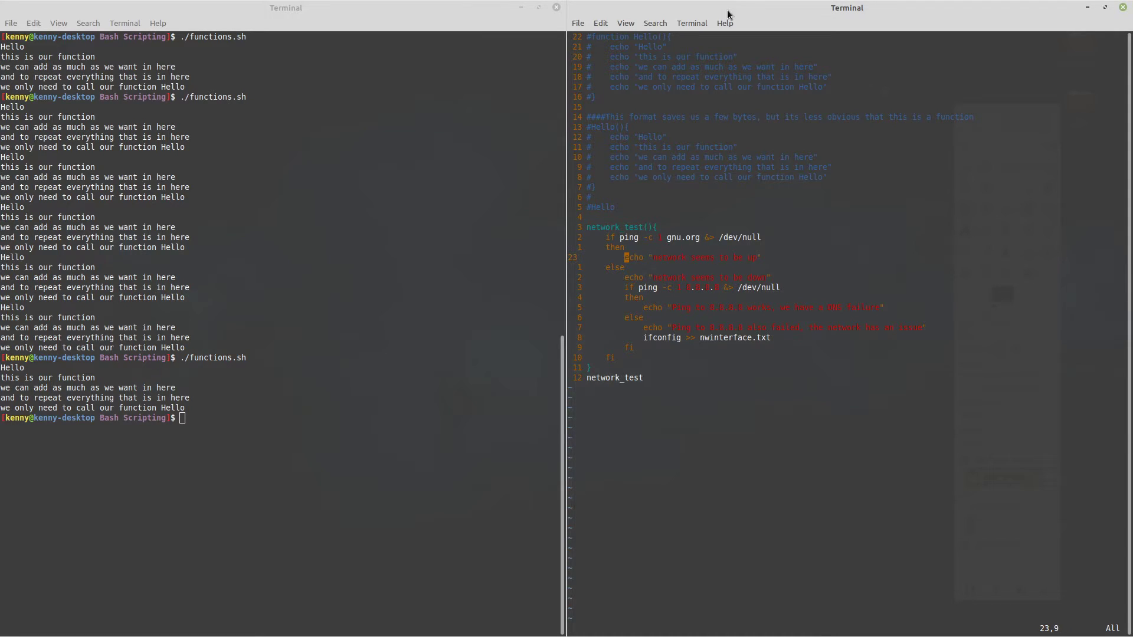
Step: Add 'ifconfig >> nwinterface.txt' to network_test's else branch and begin saving with :w
key("Down")
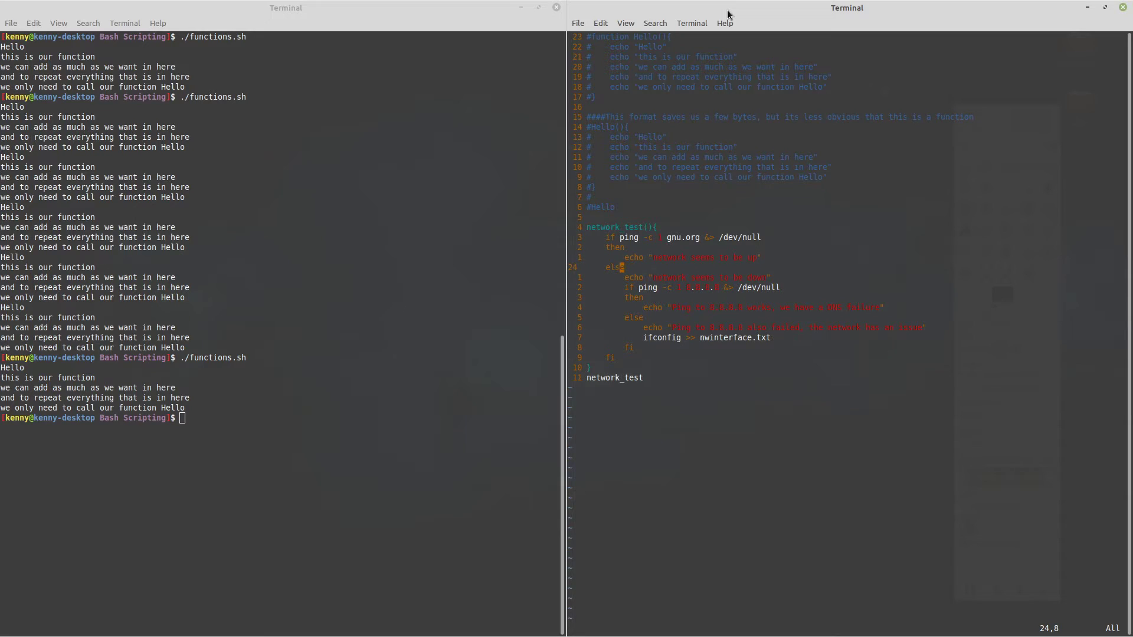
key("Down")
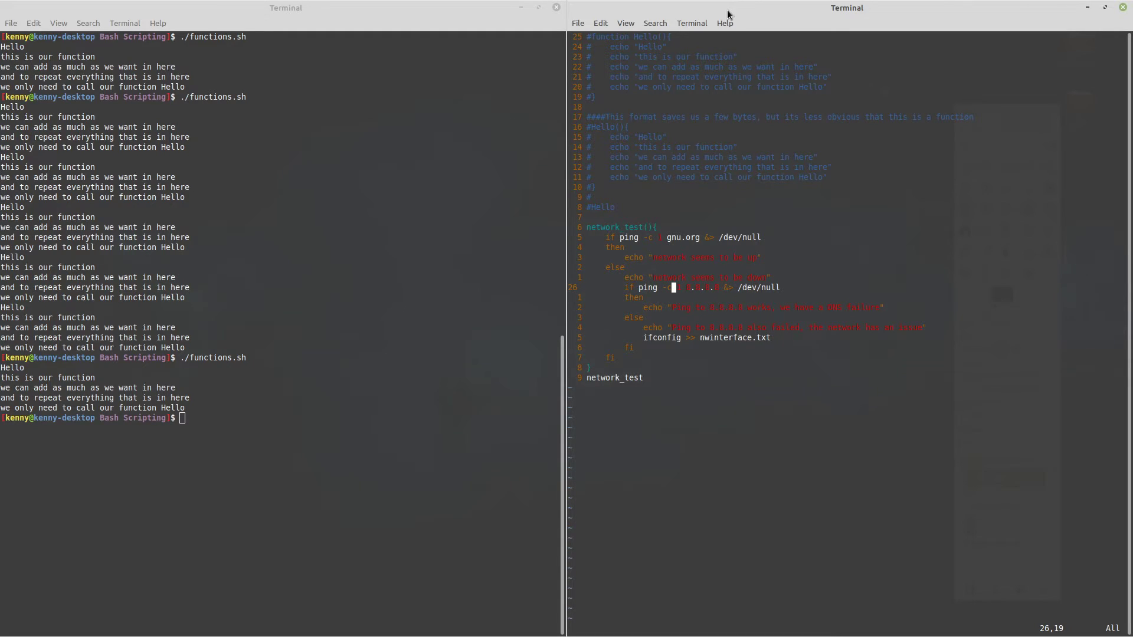
key("Left")
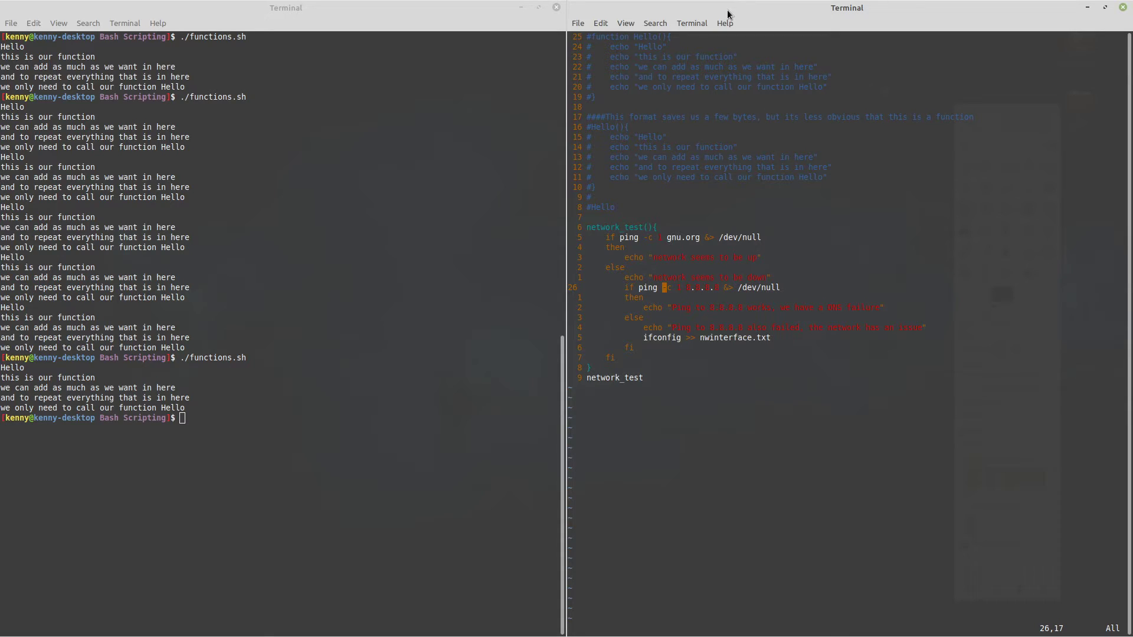
key("Right")
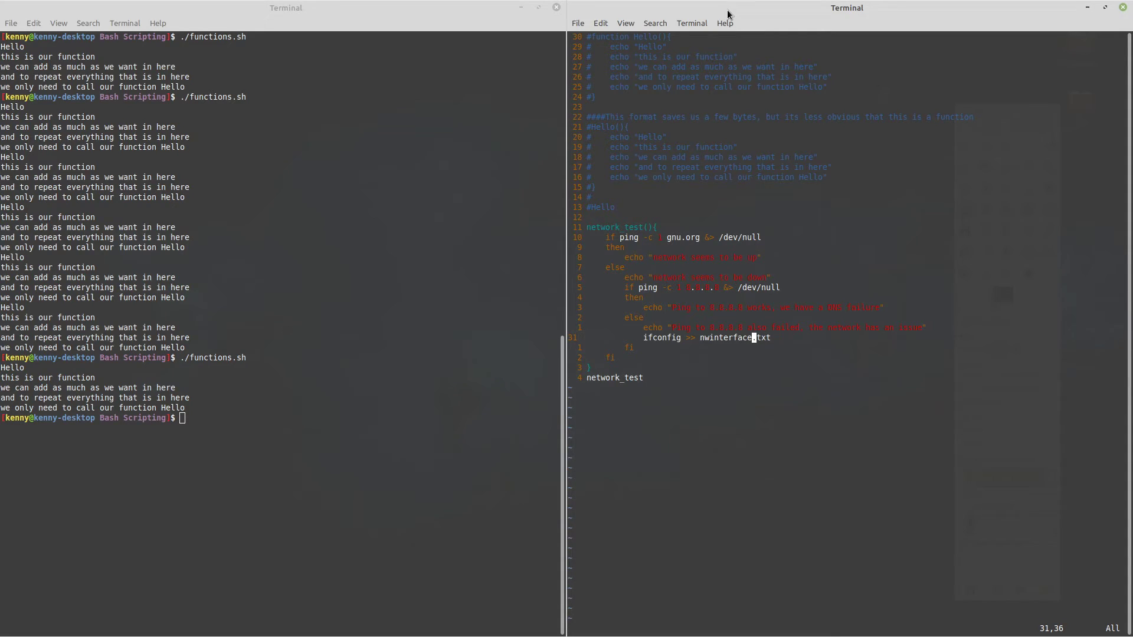
type(":w")
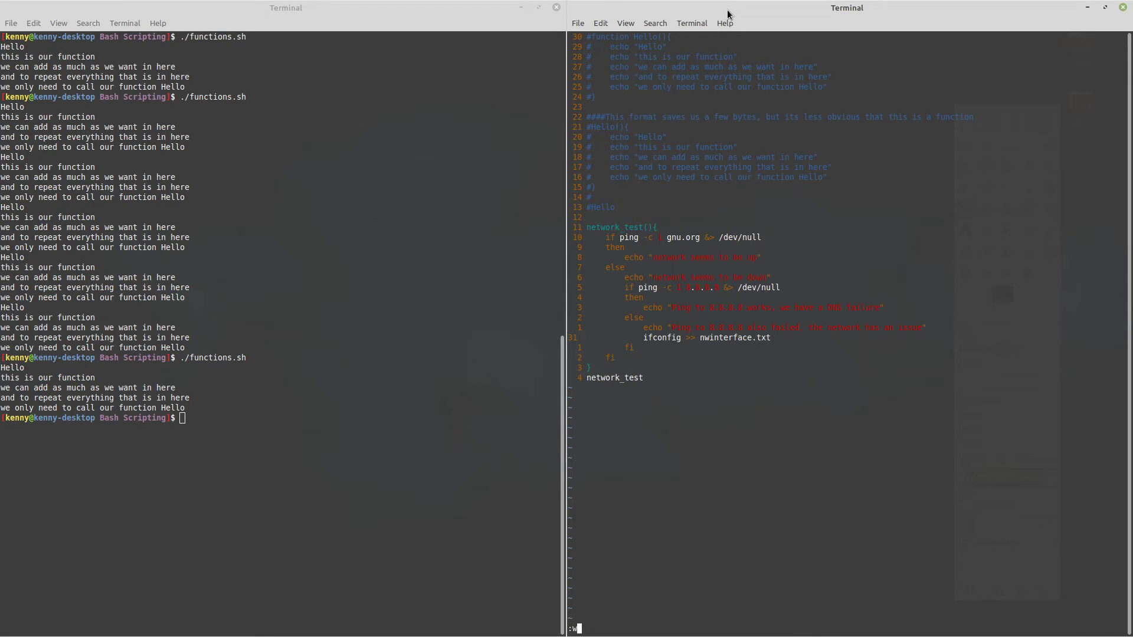
Step: Write functions.sh and run it, reporting the network seems to be up
key("Return")
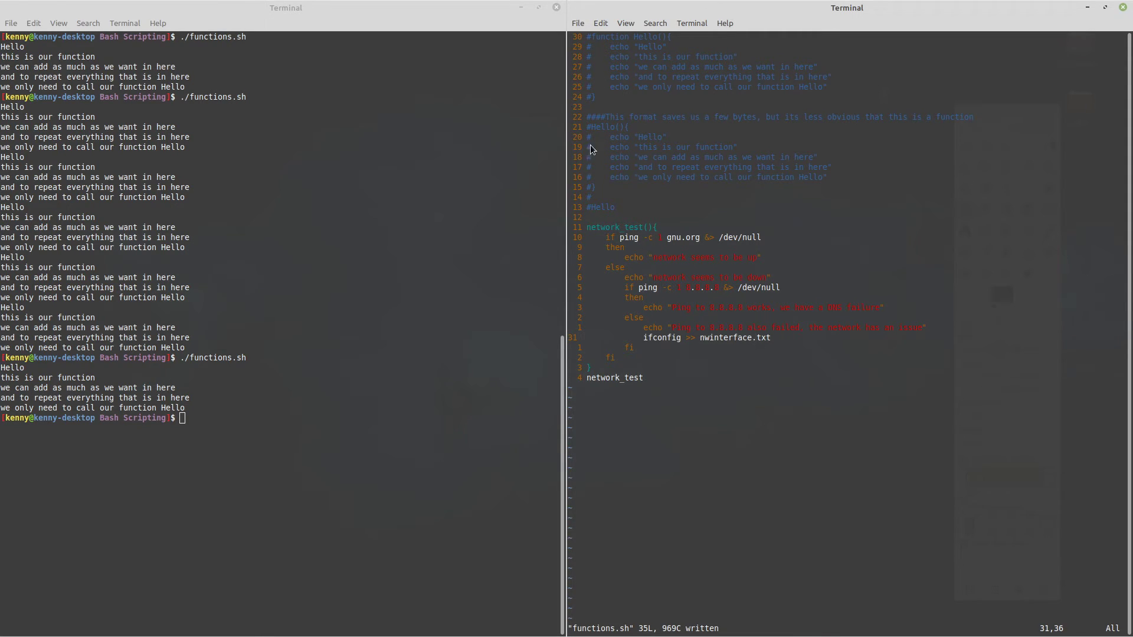
mouse_move(623, 382)
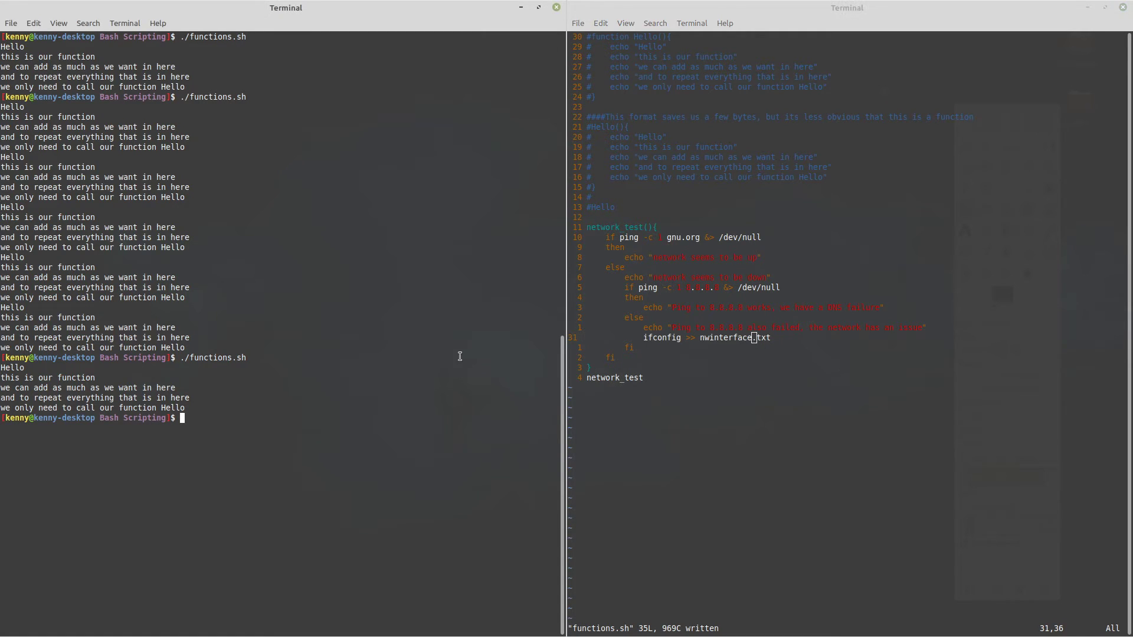
key("Return")
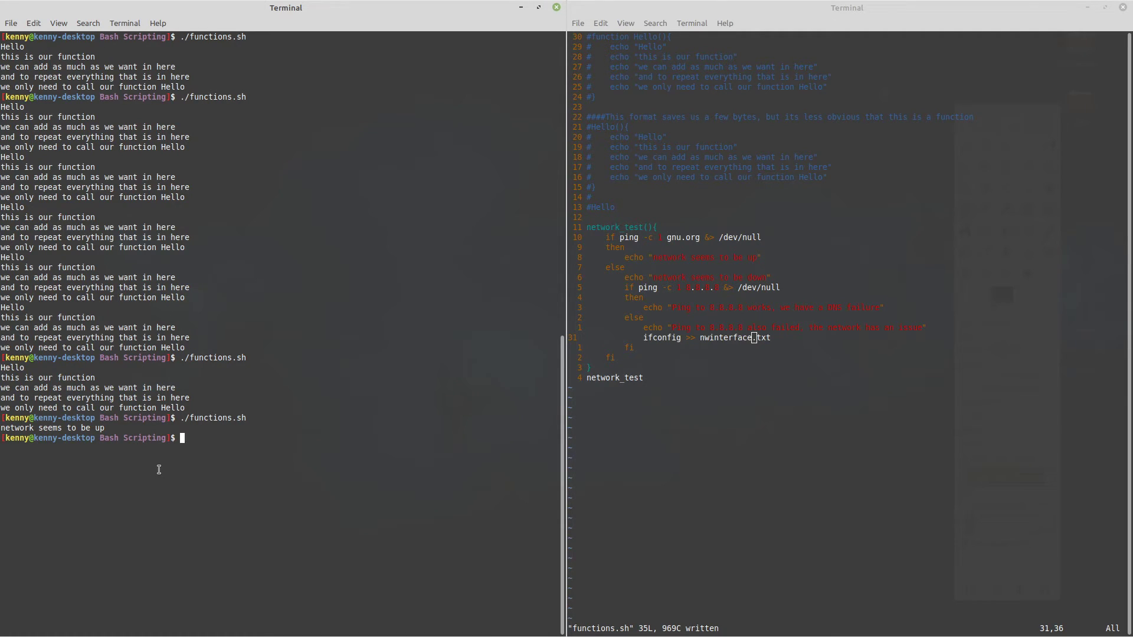
mouse_move(445, 360)
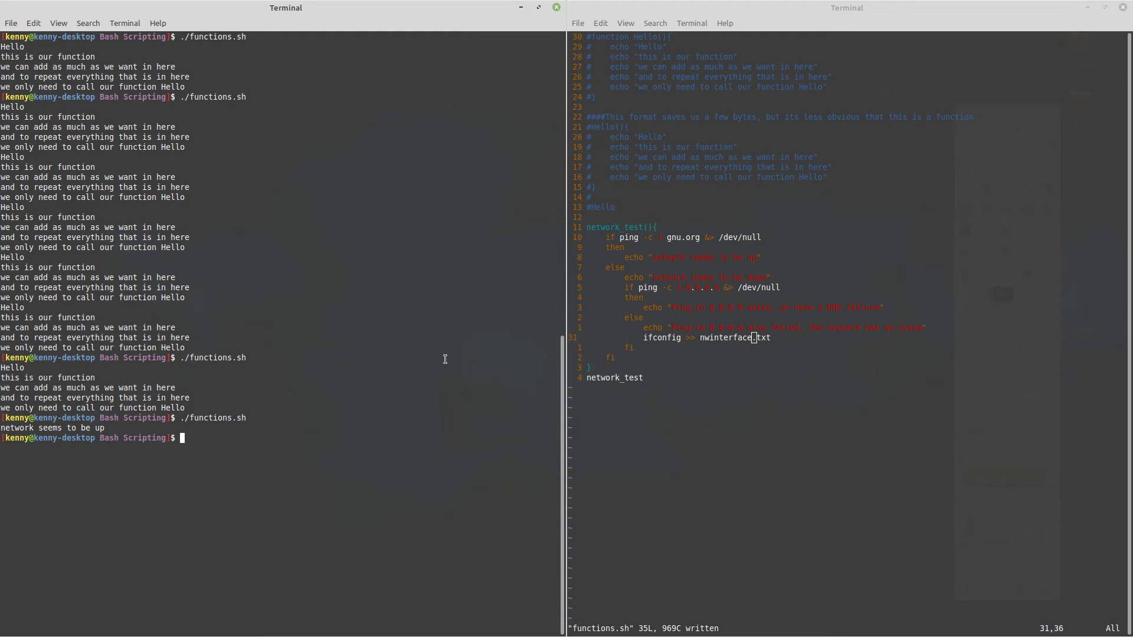
Step: Run ifconfig to list the enp0s25 and lo interfaces, then start a sudo command
type("sudo")
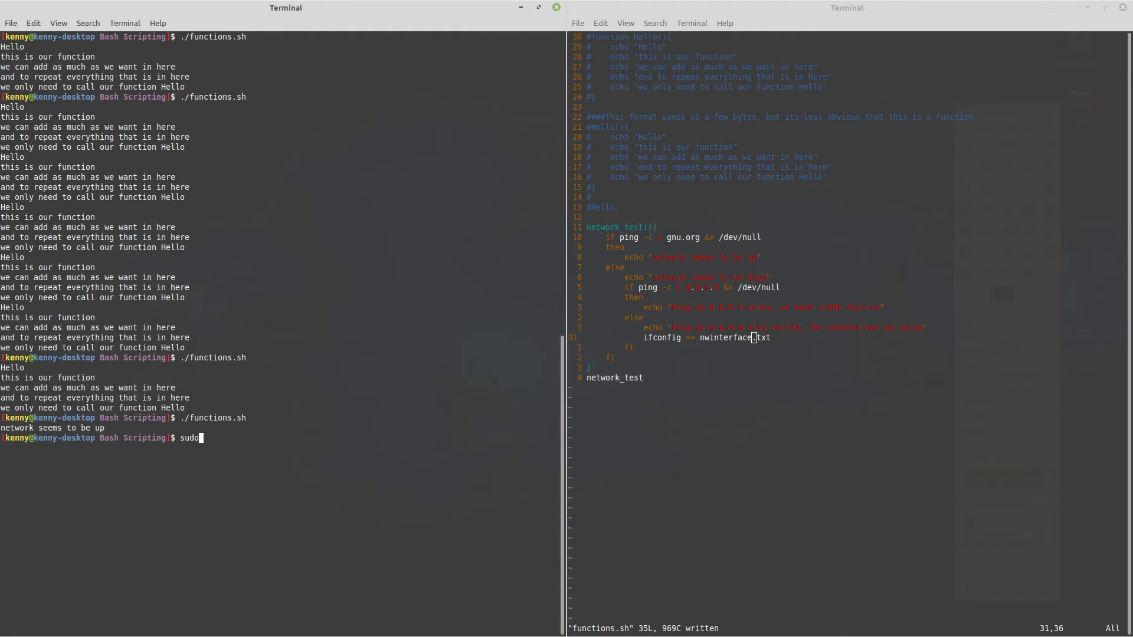
type("ifconfig")
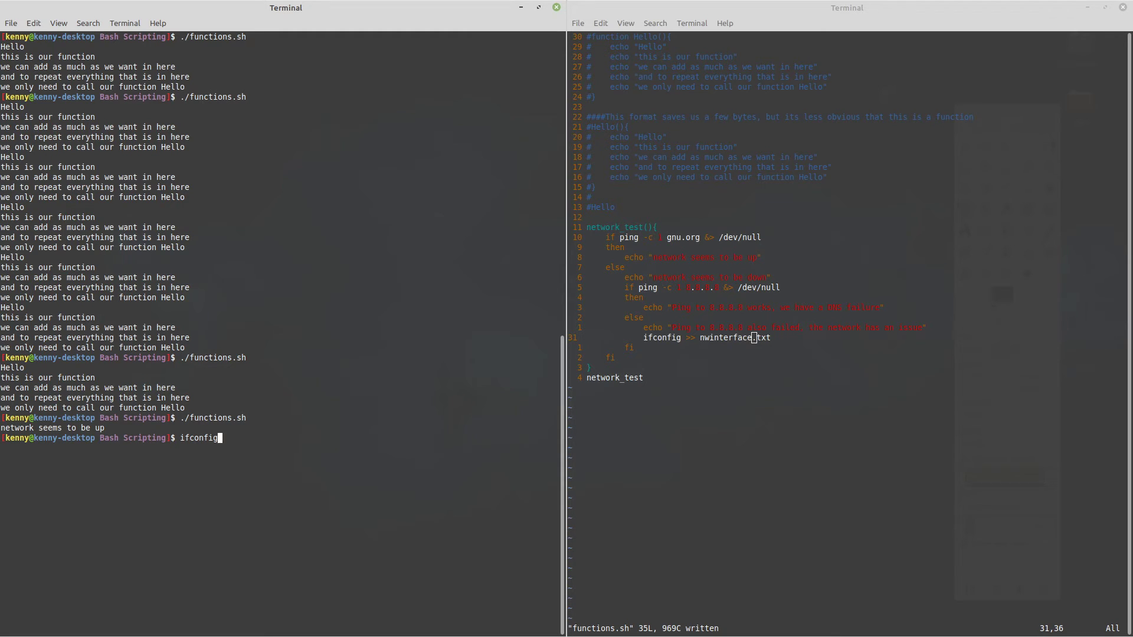
key("Return")
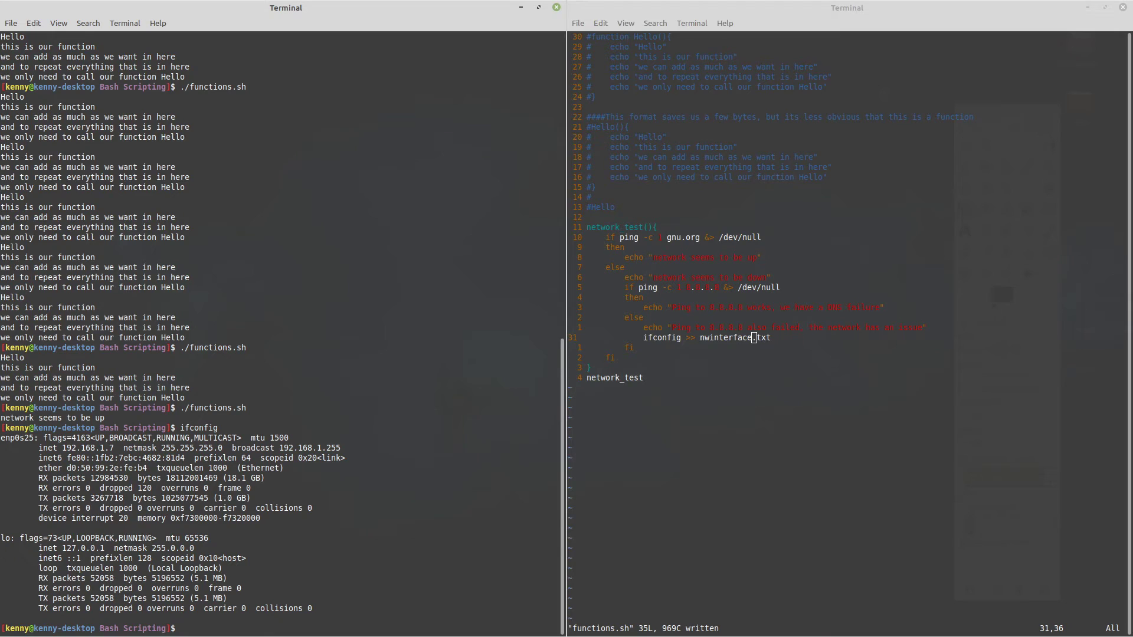
type("i")
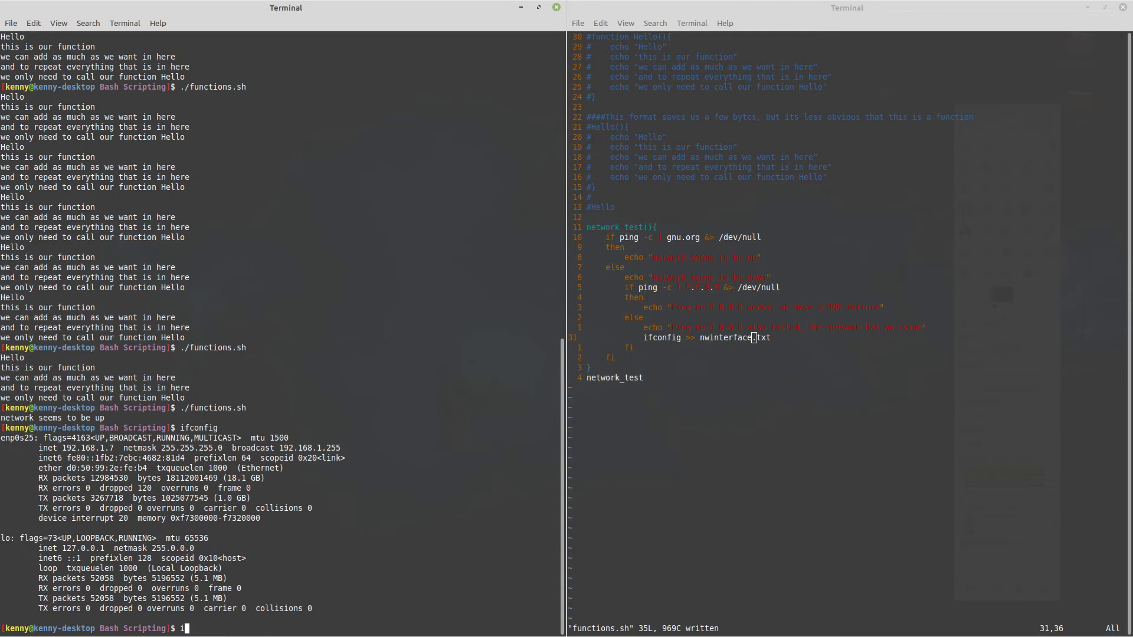
type("sudo")
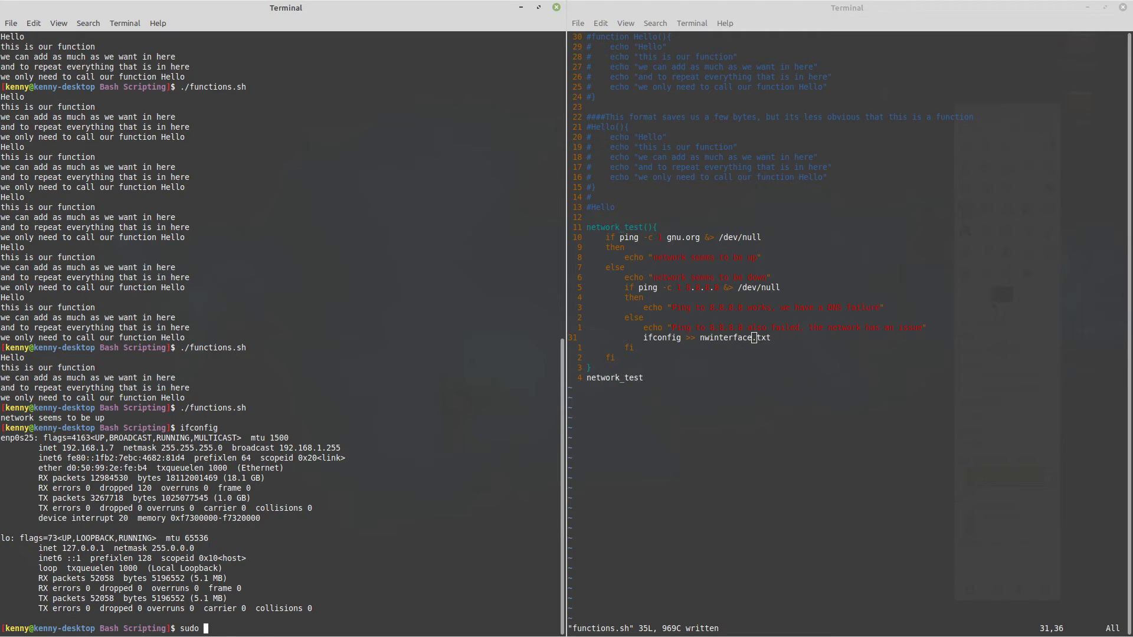
mouse_move(1083, 355)
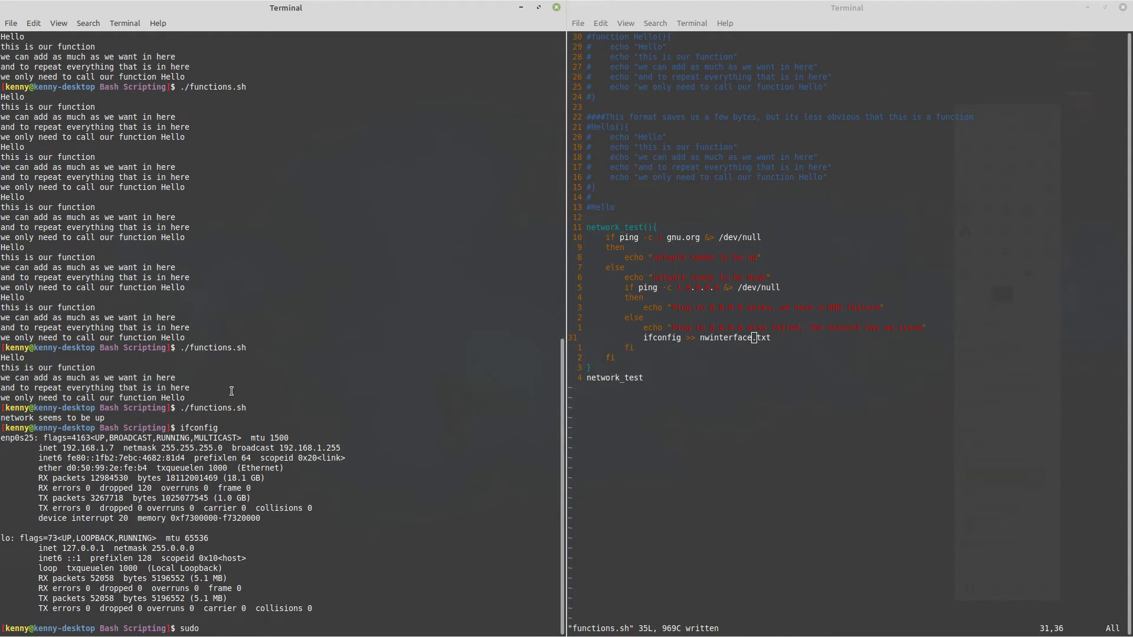
Step: Enter sudo ifconfig enp0s25 down to take the interface down
type("ifconfig")
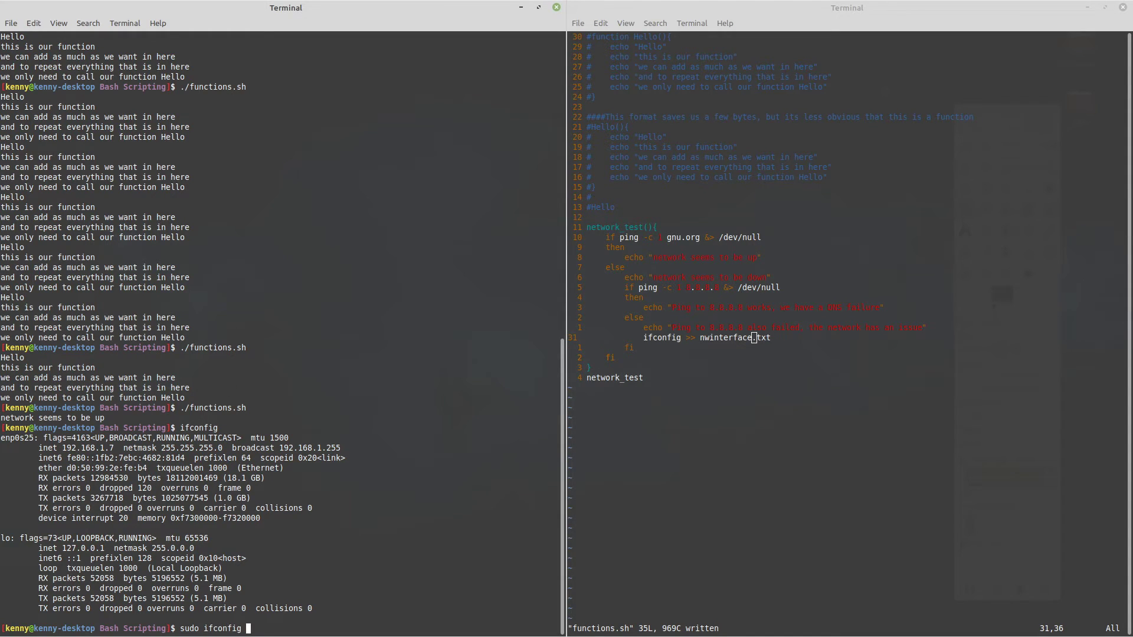
type("enp")
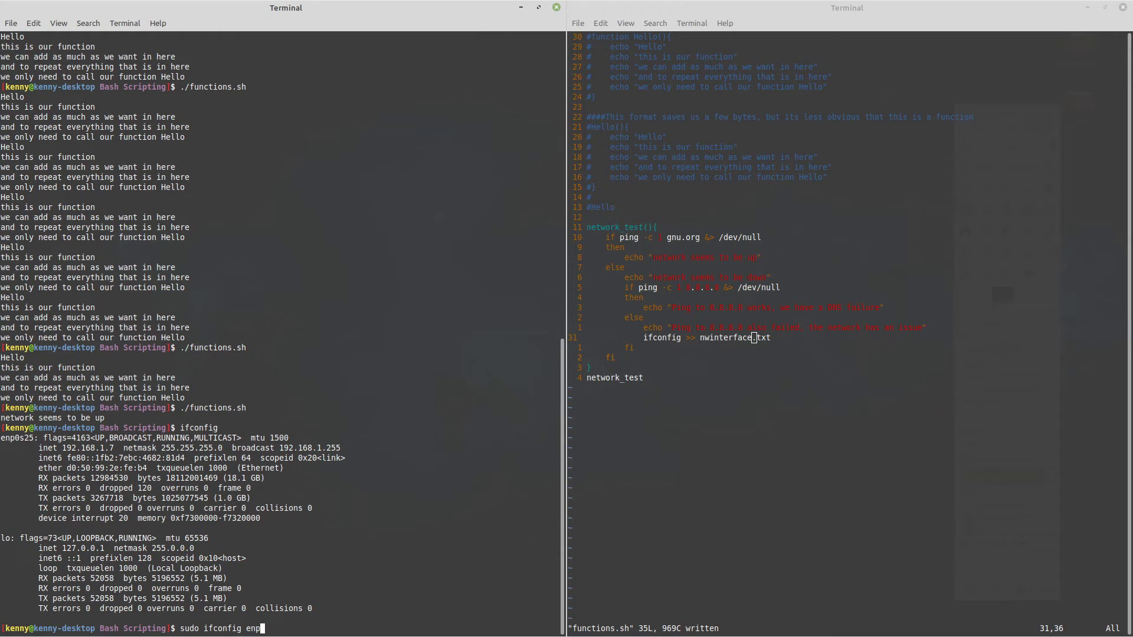
type("0s25 down")
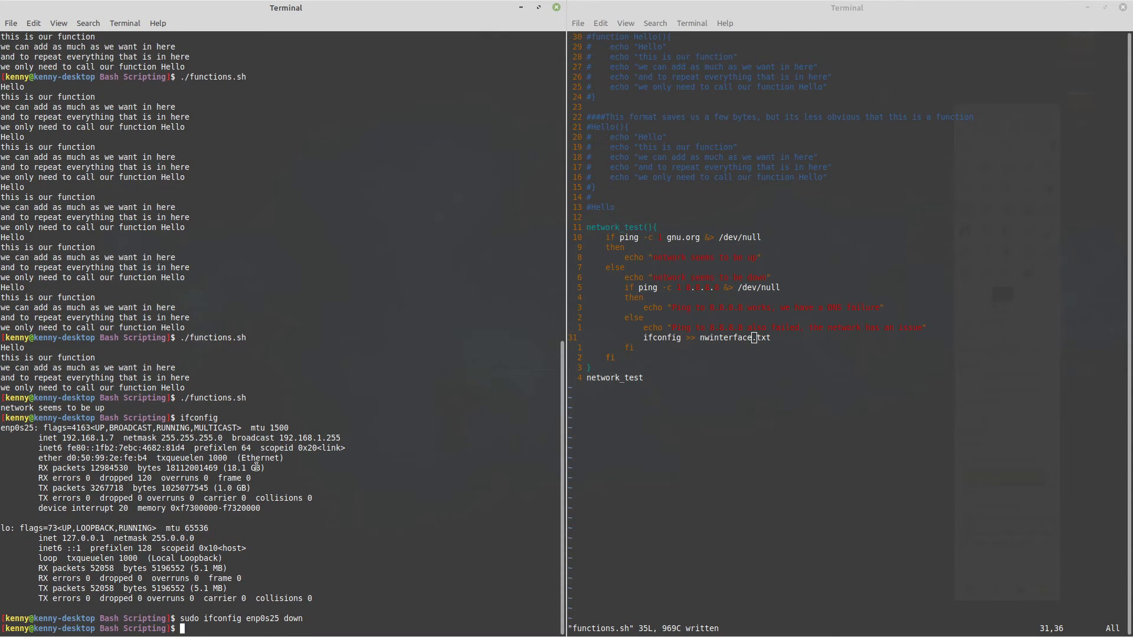
mouse_move(444, 344)
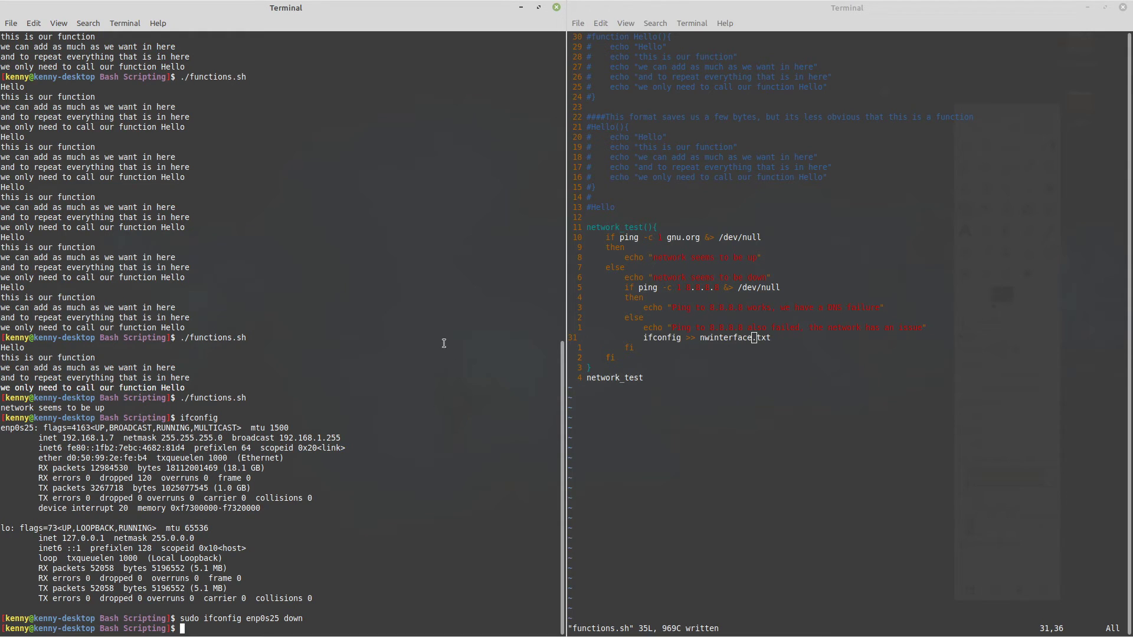
Step: Rerun ./functions.sh with the interface down, then start opening nwinterface.txt in vim
type("ifconfig")
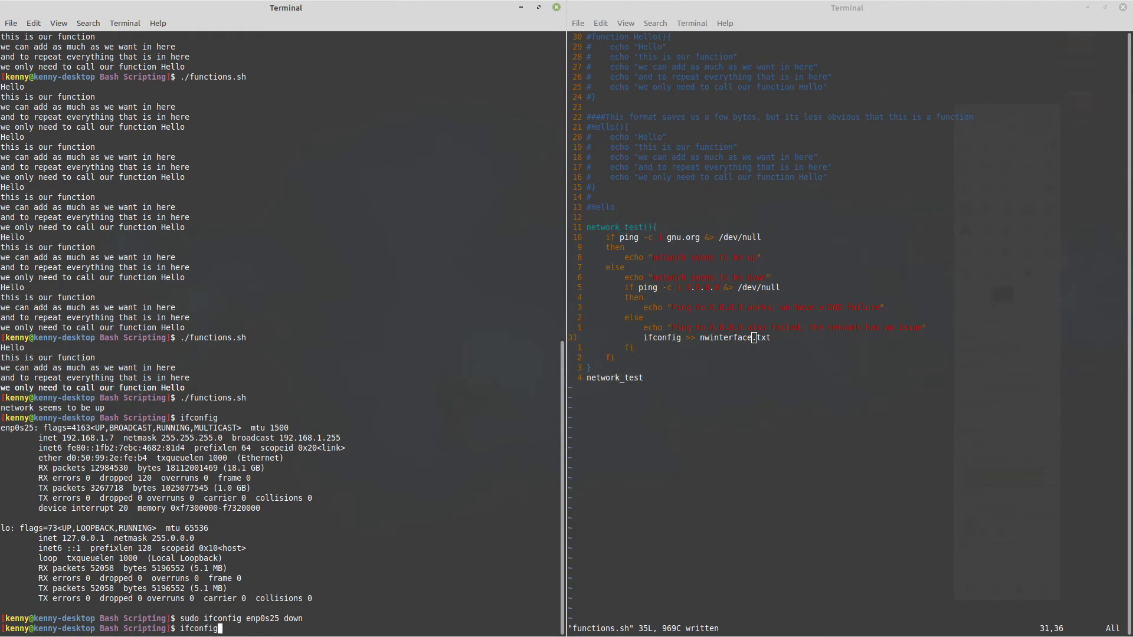
type("./functions.sh")
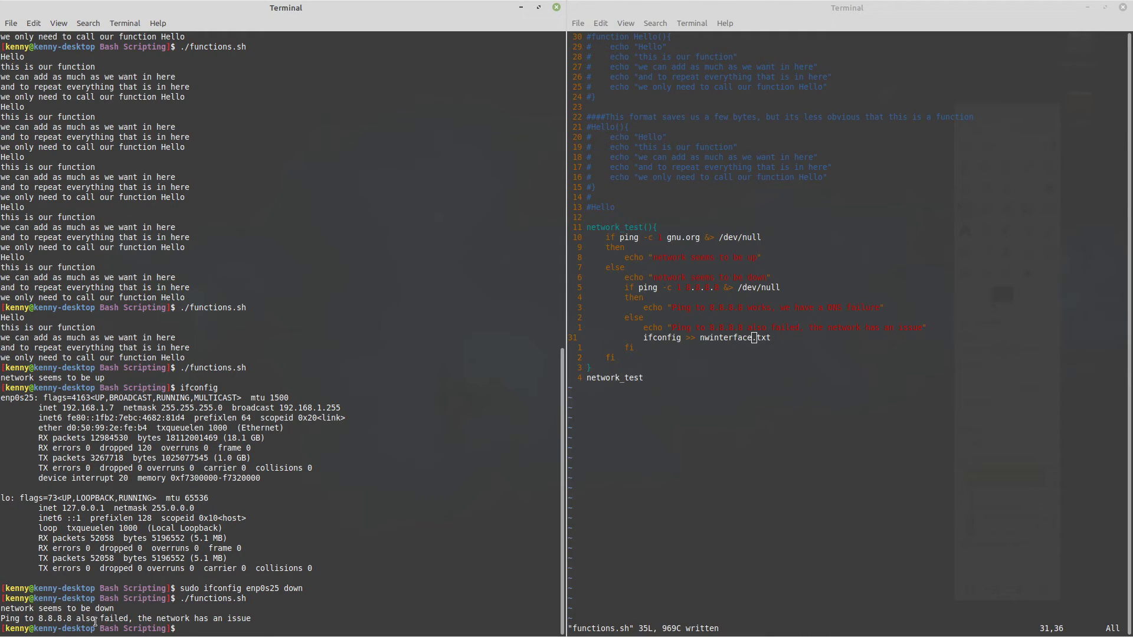
mouse_move(201, 578)
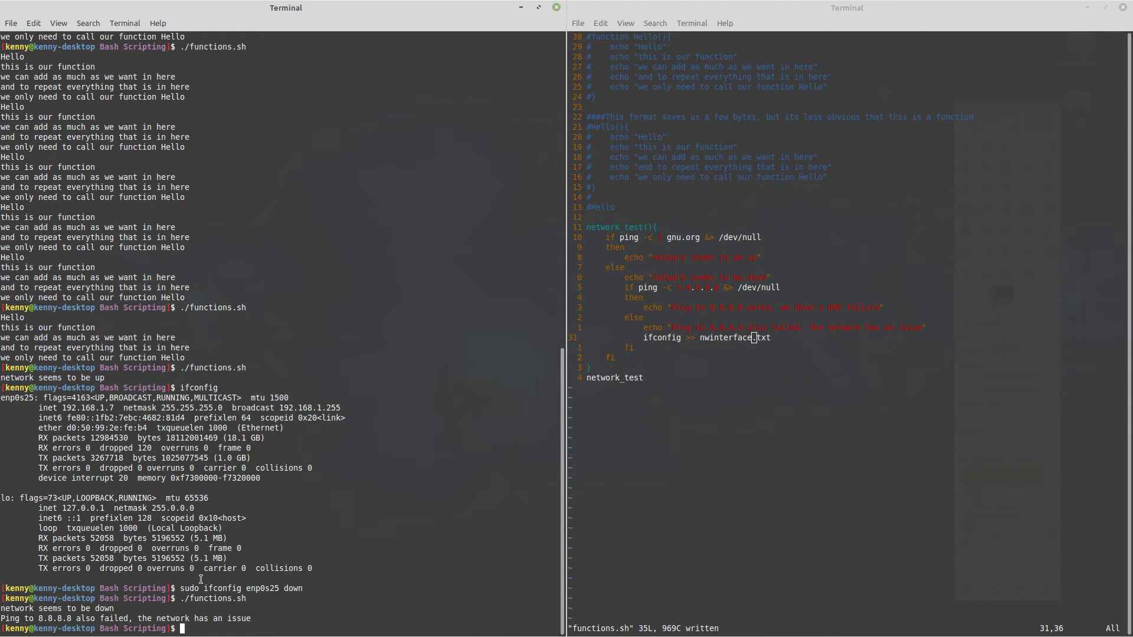
type("vim nwinterface.txt")
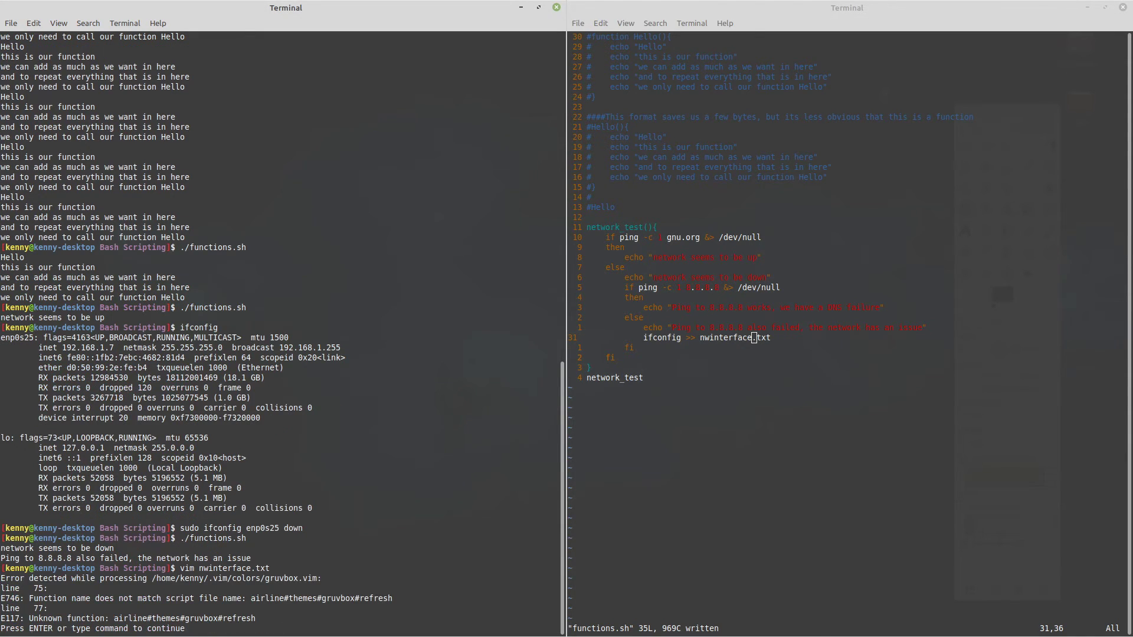
Step: Review the appended loopback-only ifconfig output in nwinterface.txt, jumping to its end and top
key("Return")
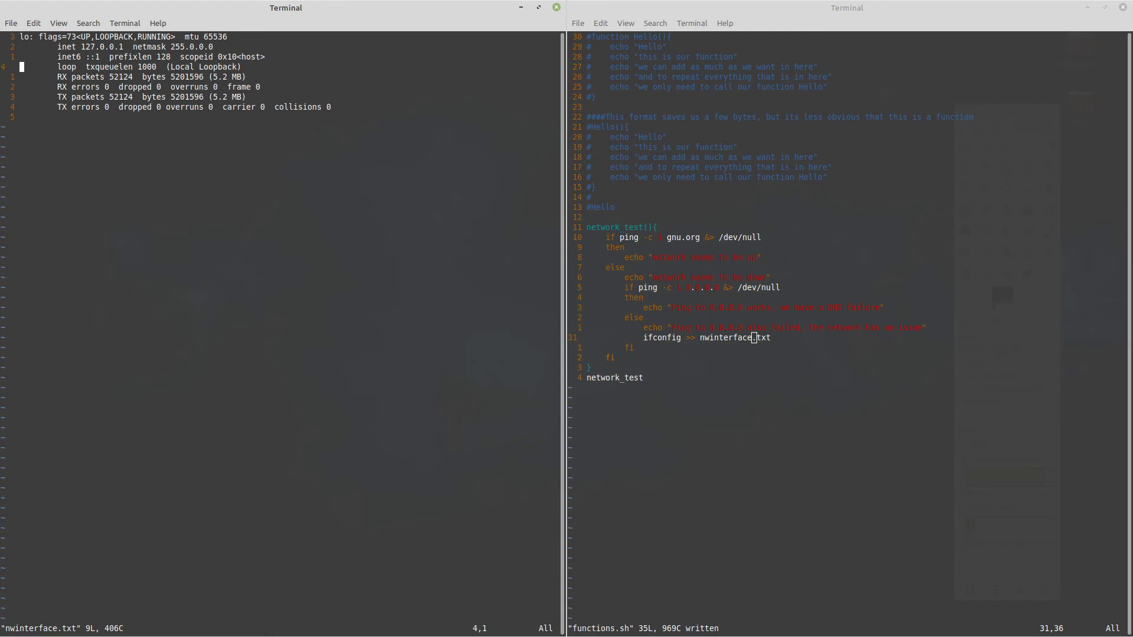
key("G")
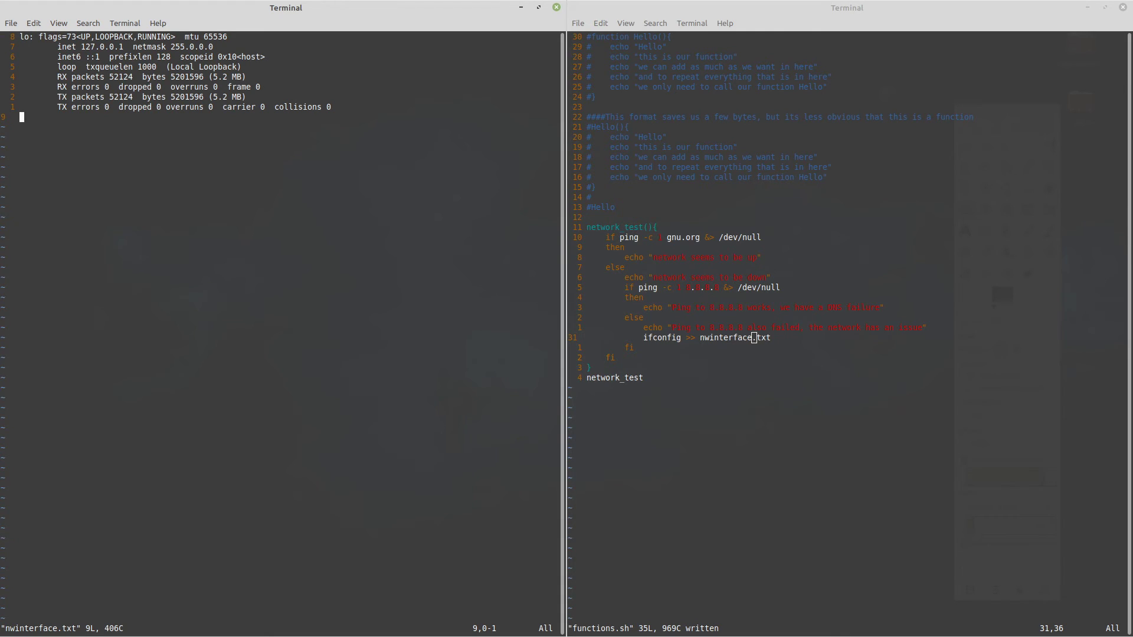
key("gg")
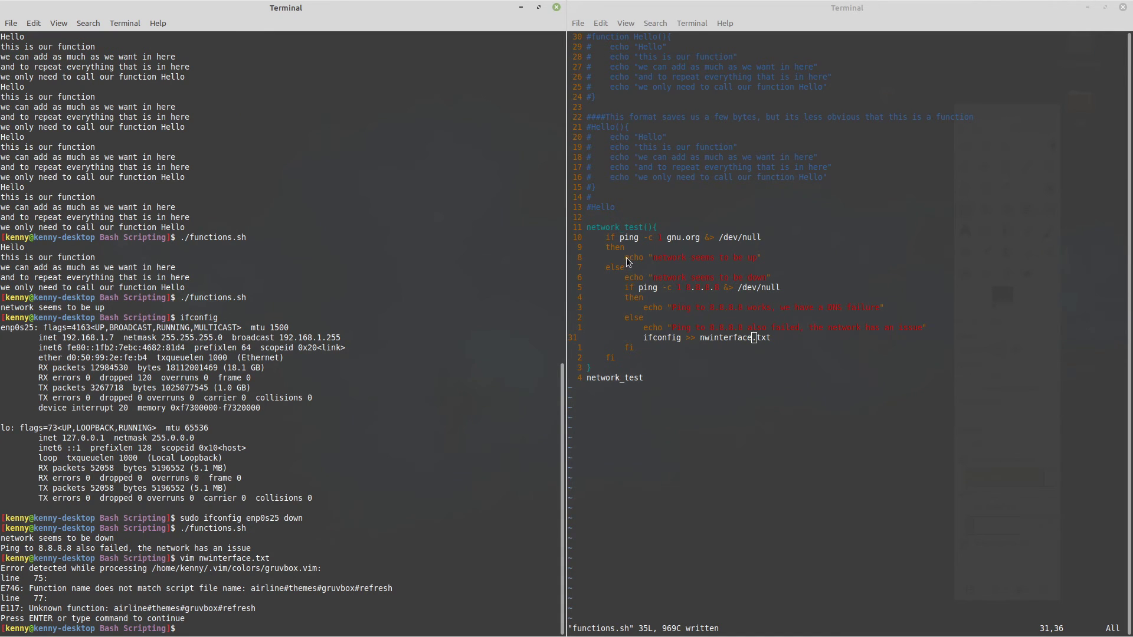
mouse_move(490, 290)
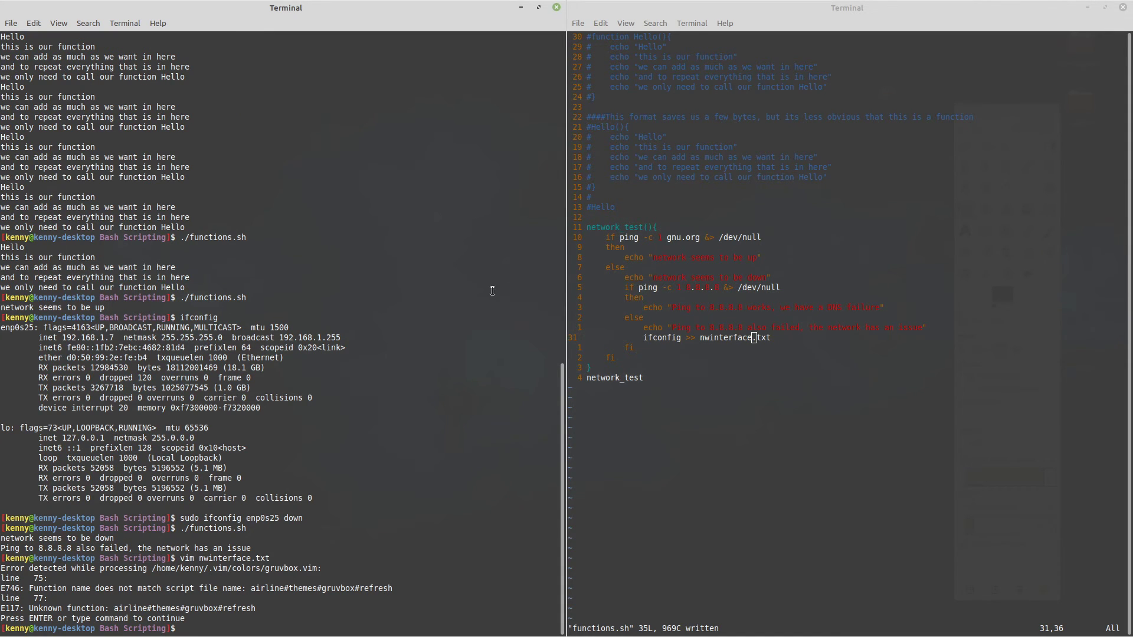
mouse_move(645, 262)
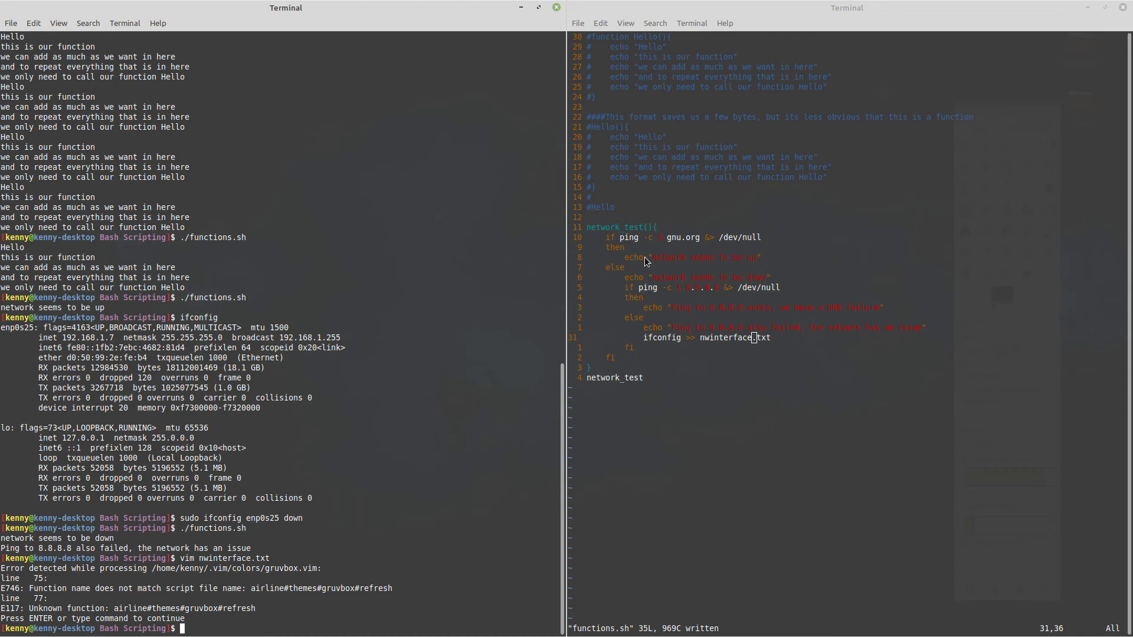
mouse_move(739, 260)
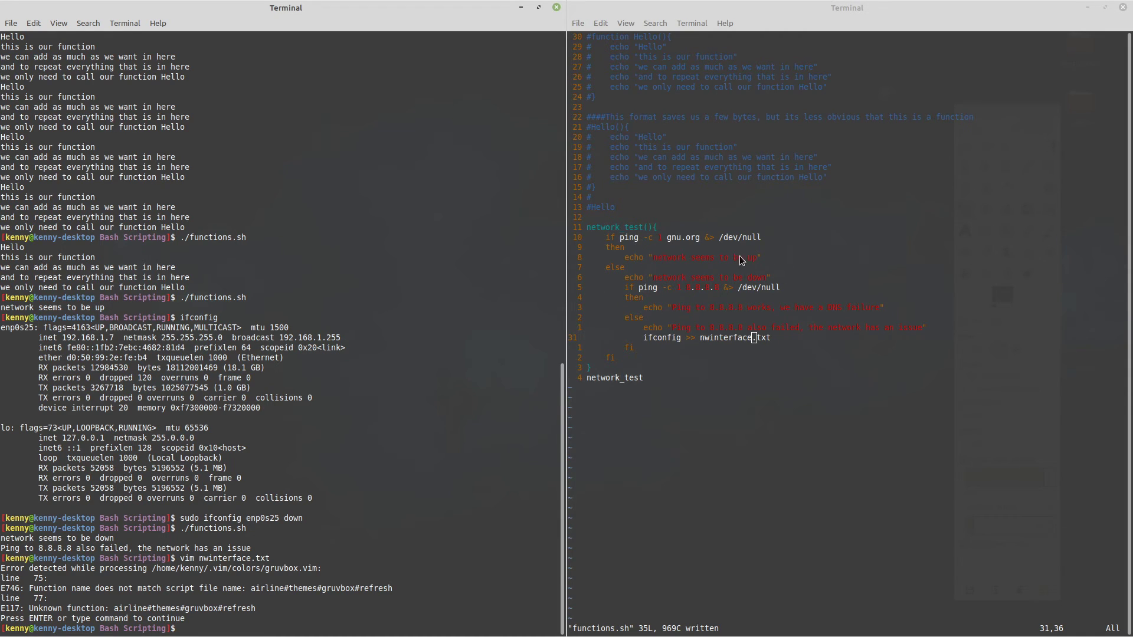
mouse_move(626, 222)
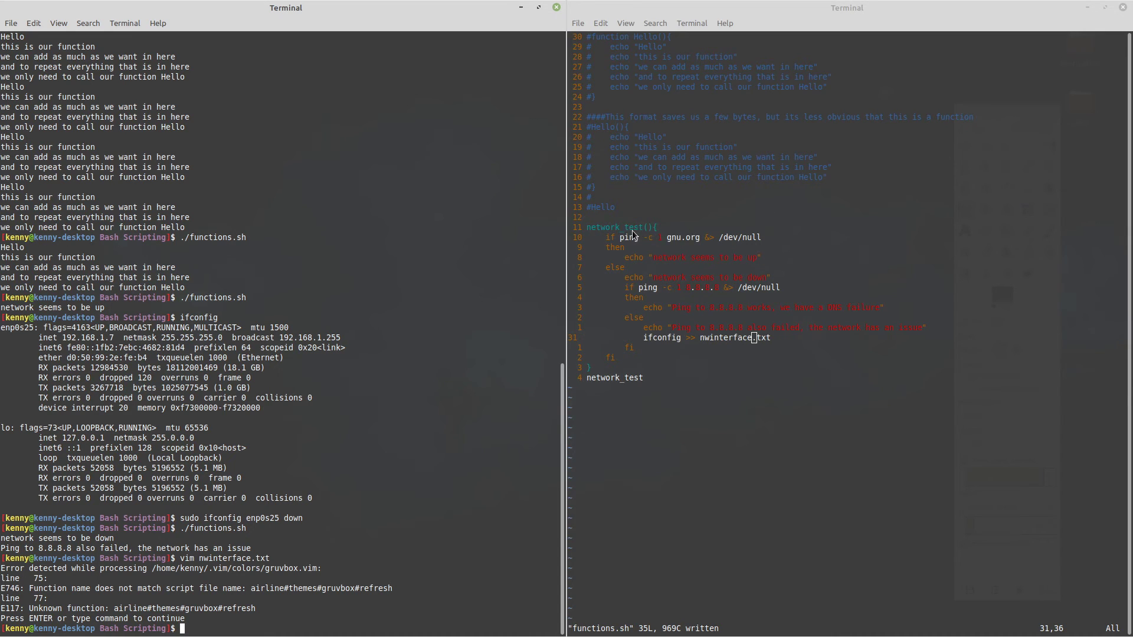
mouse_move(617, 213)
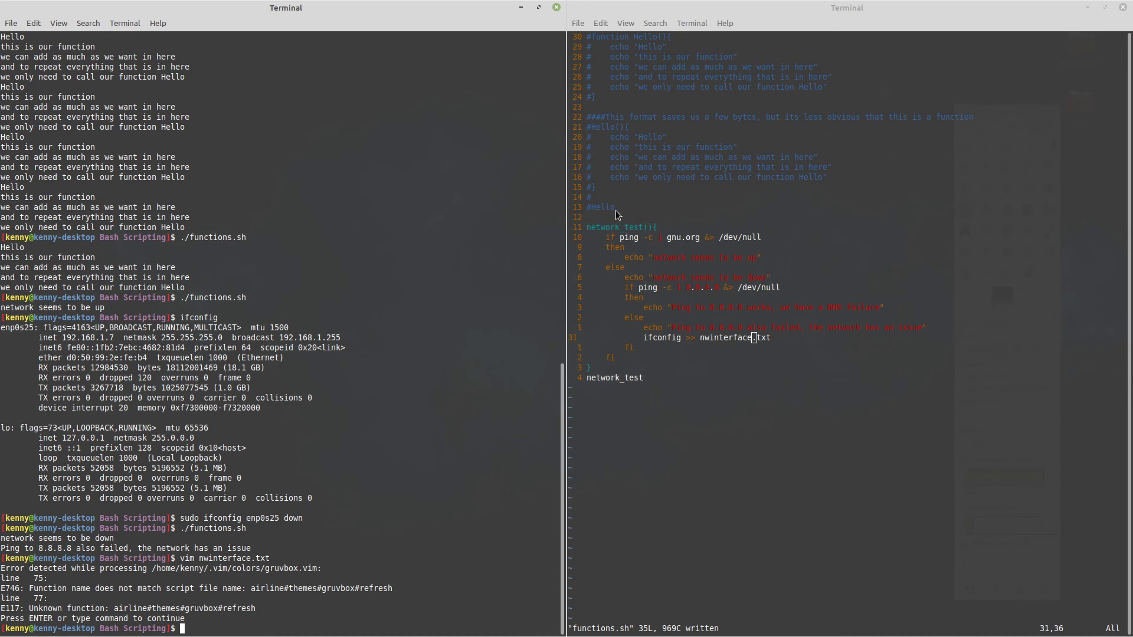
mouse_move(649, 242)
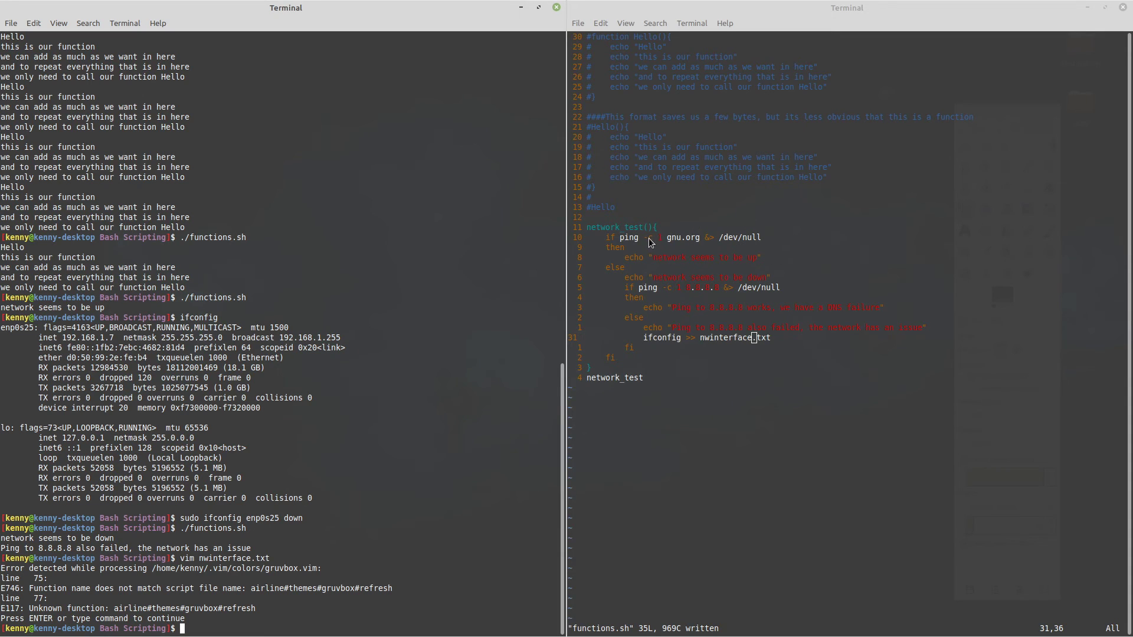
mouse_move(758, 376)
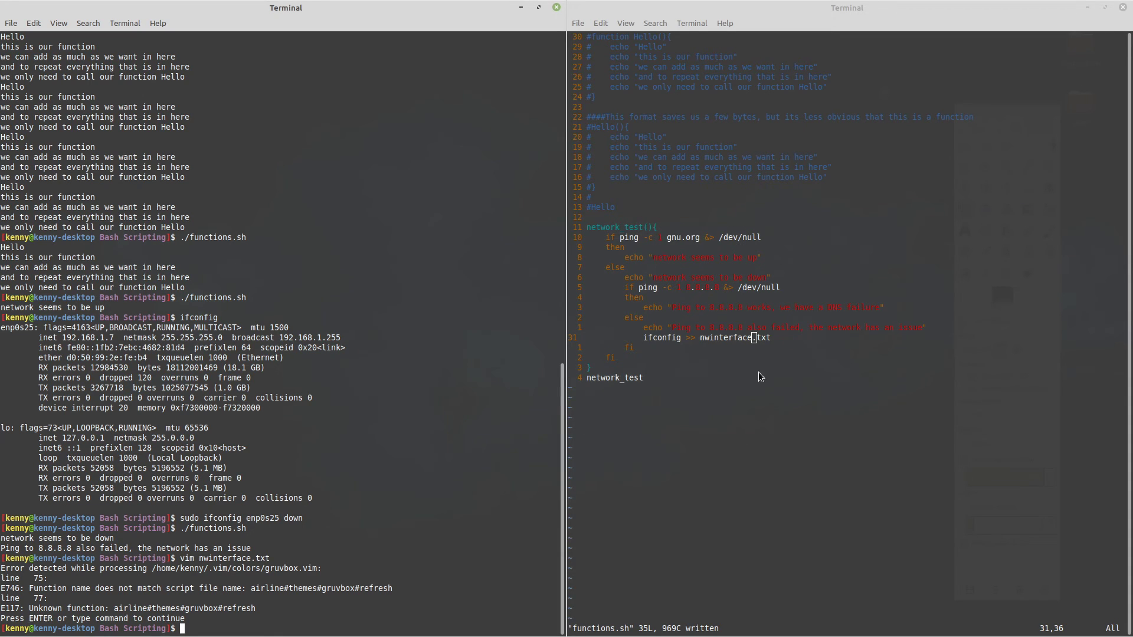
mouse_move(707, 299)
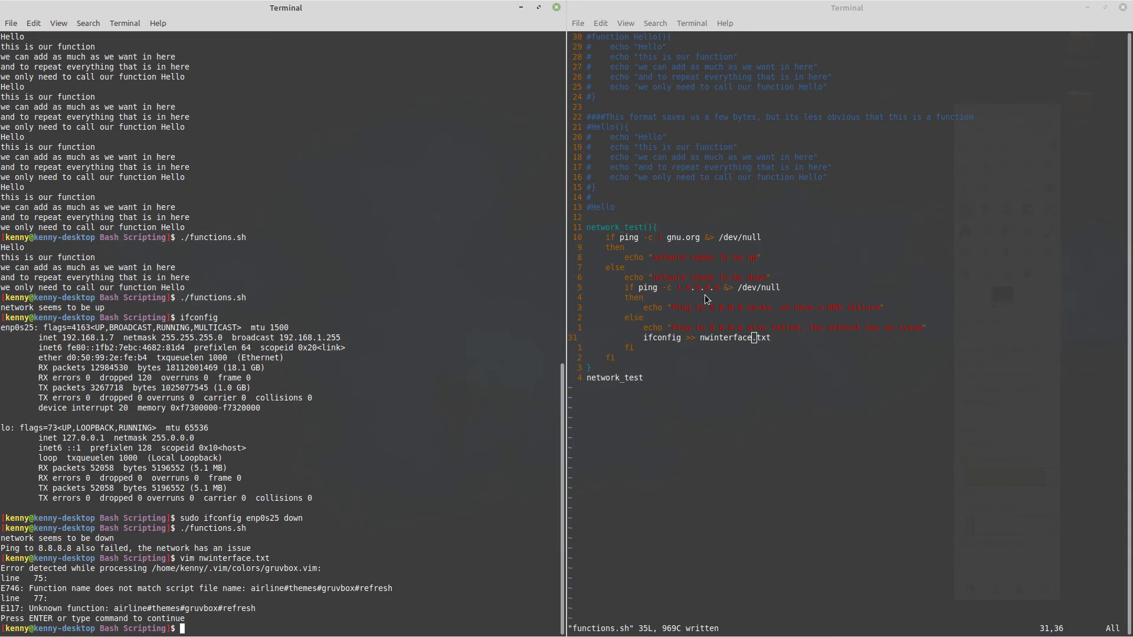
mouse_move(605, 241)
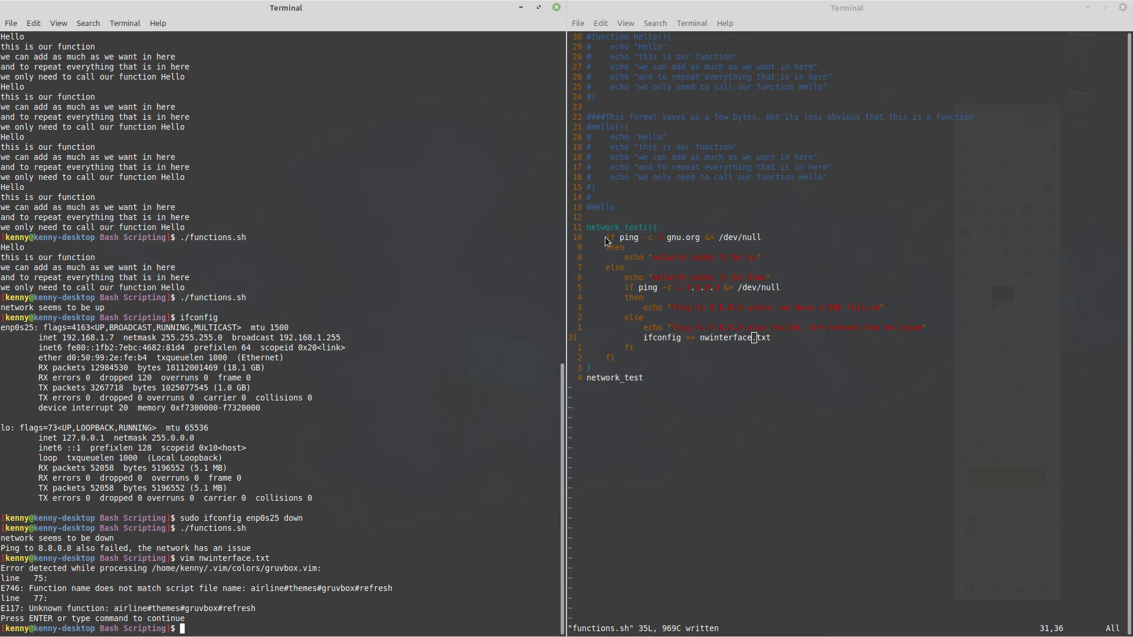
mouse_move(613, 231)
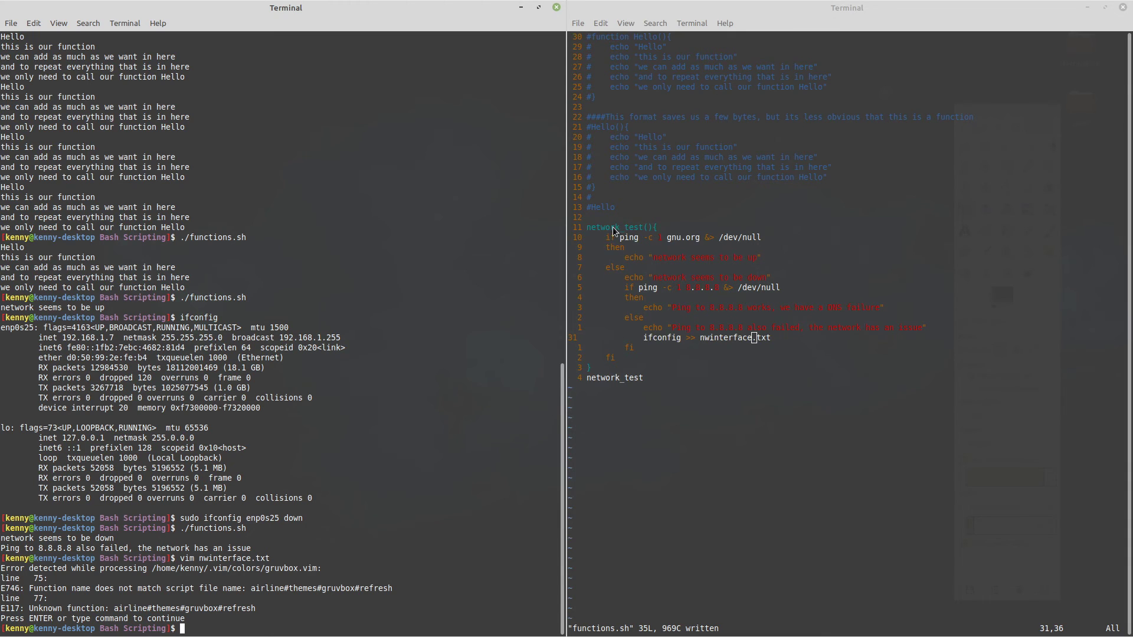
mouse_move(646, 302)
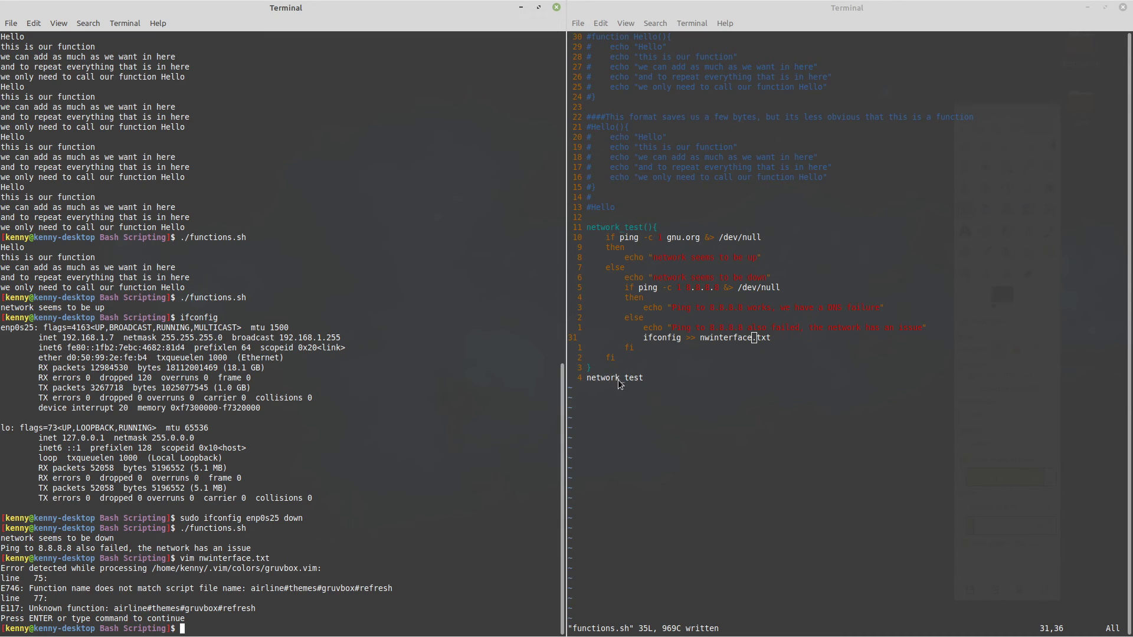
mouse_move(625, 282)
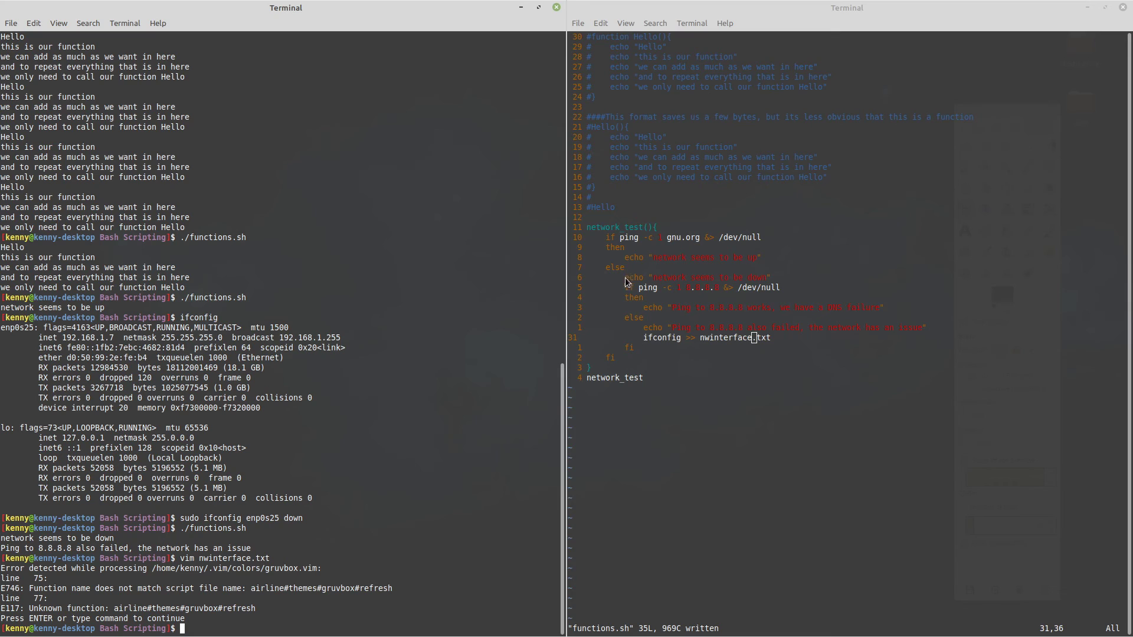
mouse_move(613, 237)
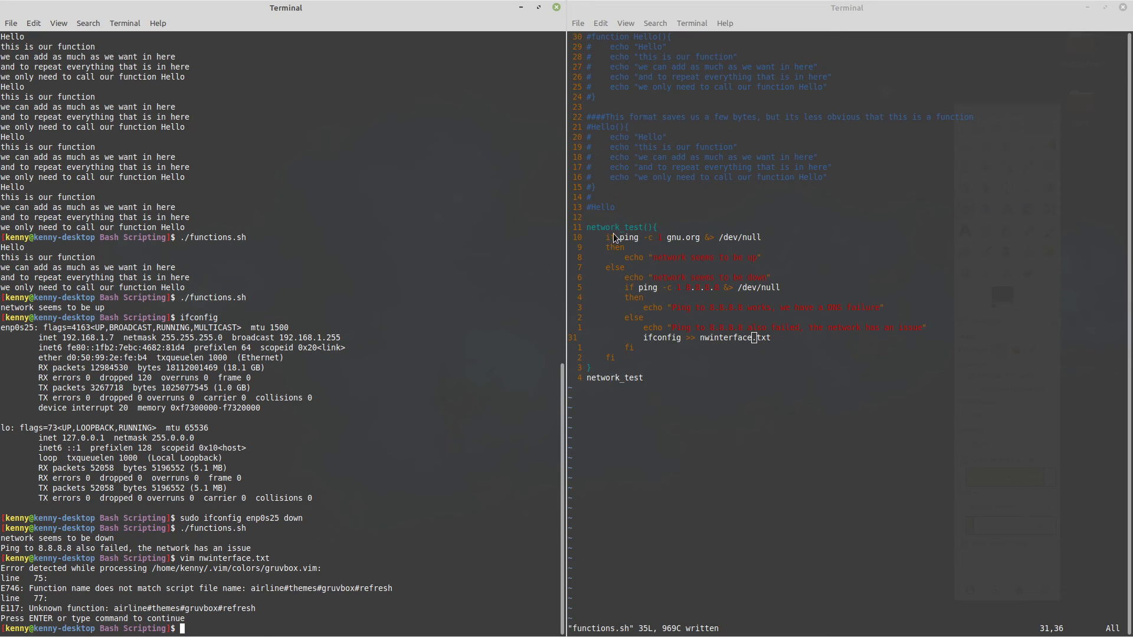
mouse_move(658, 306)
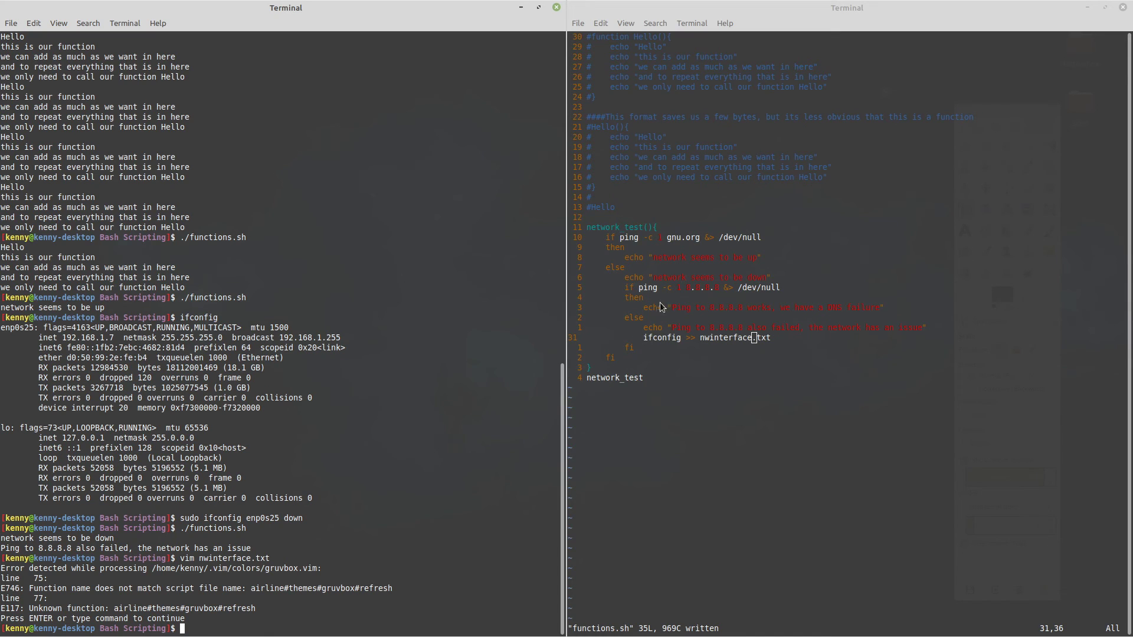
mouse_move(645, 267)
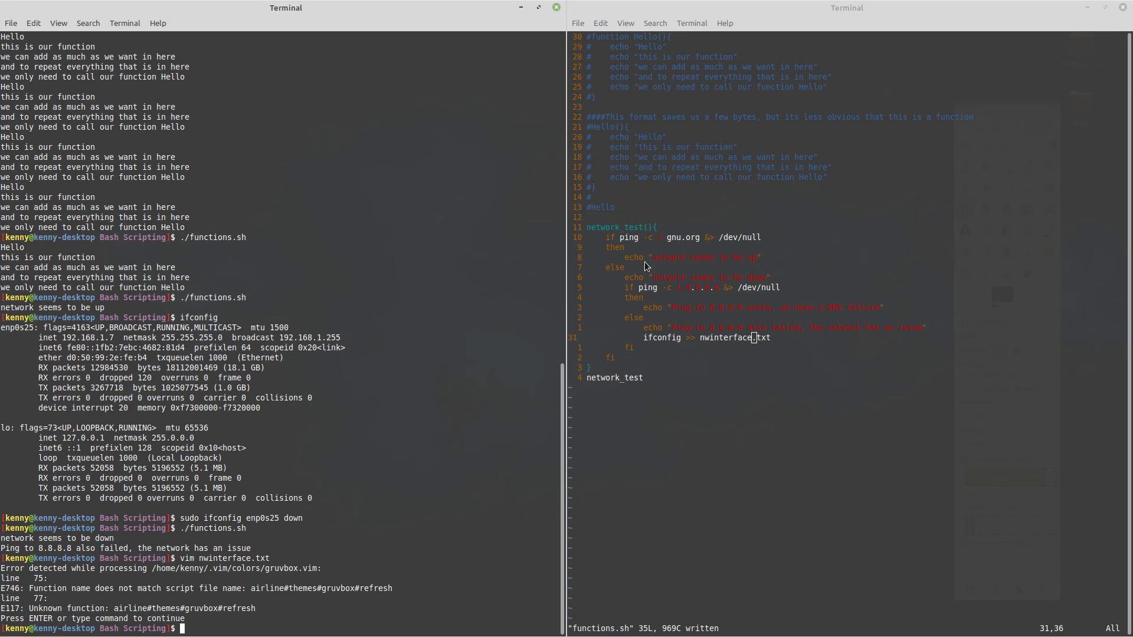
mouse_move(546, 245)
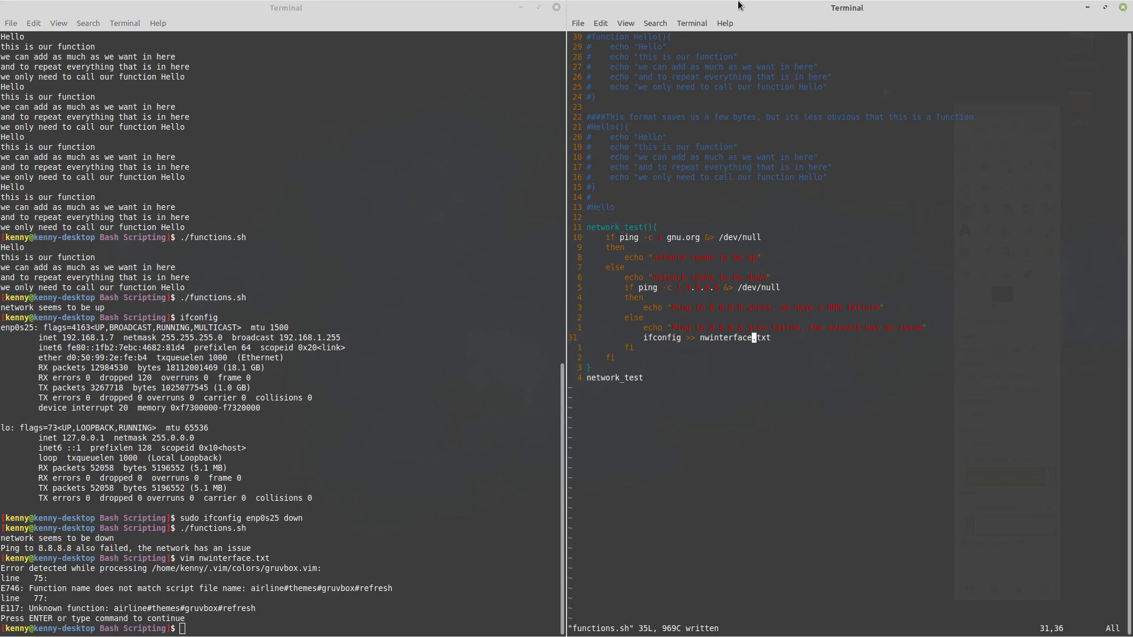
mouse_move(325, 144)
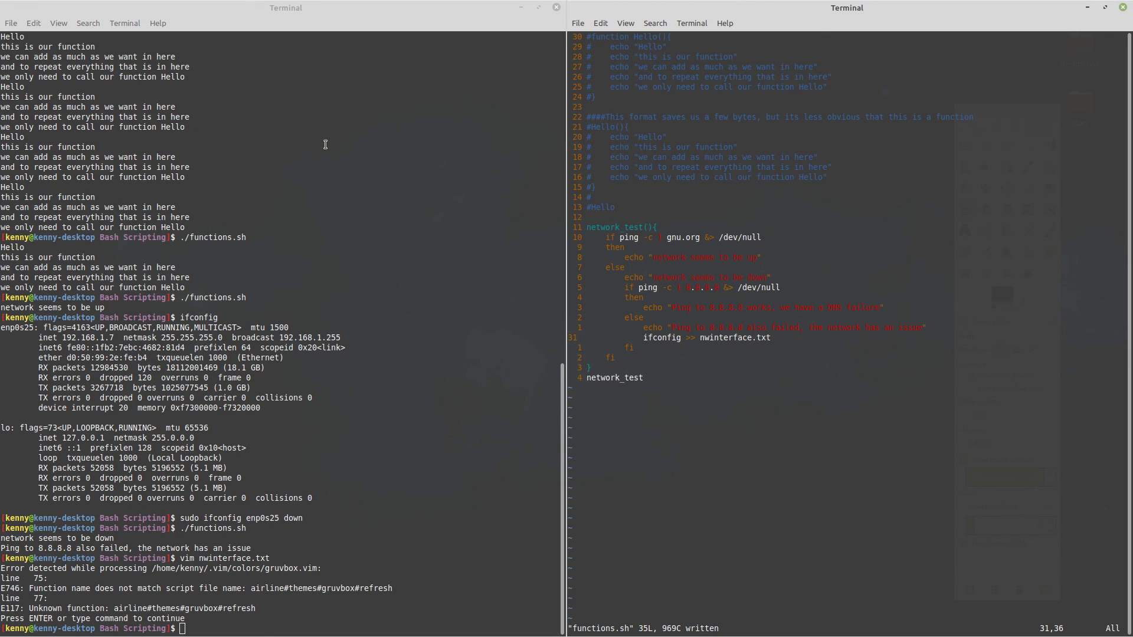